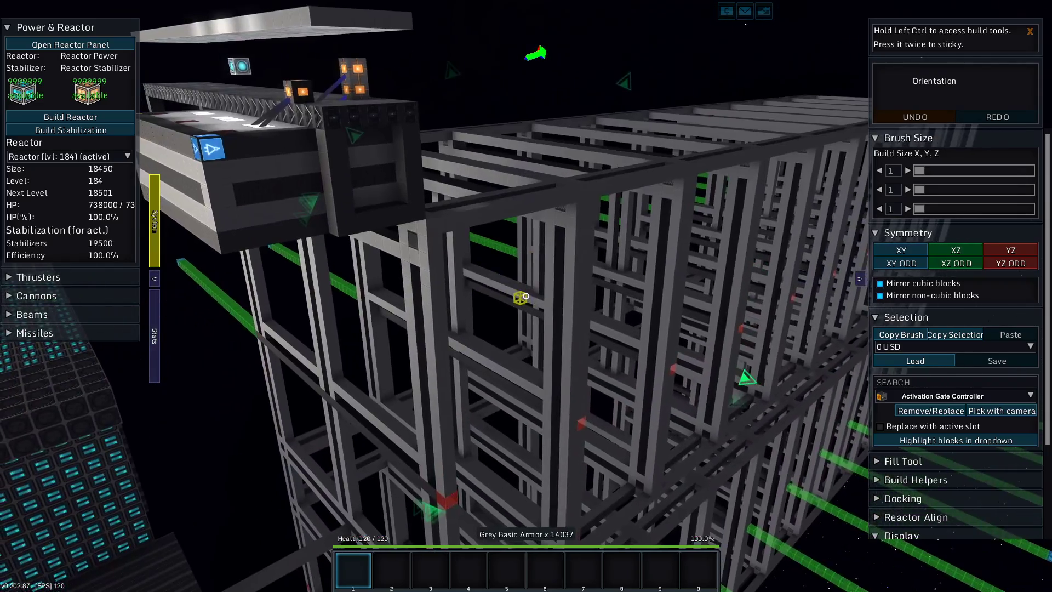
- Delete the four-ship fleet and create 'my new fleet 3' with the neutral-faction ship
click(874, 7)
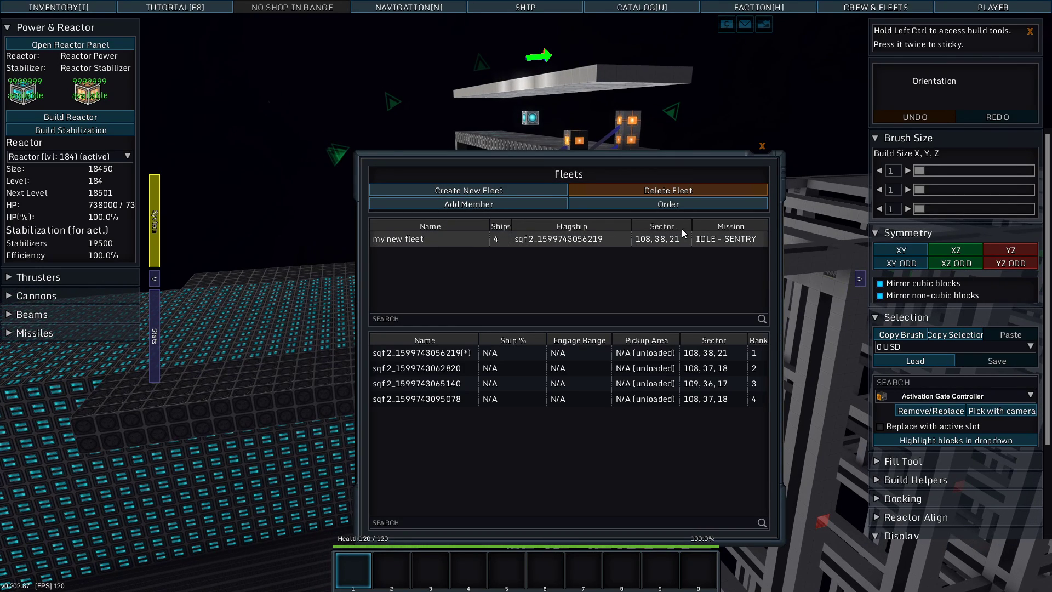
click(668, 190)
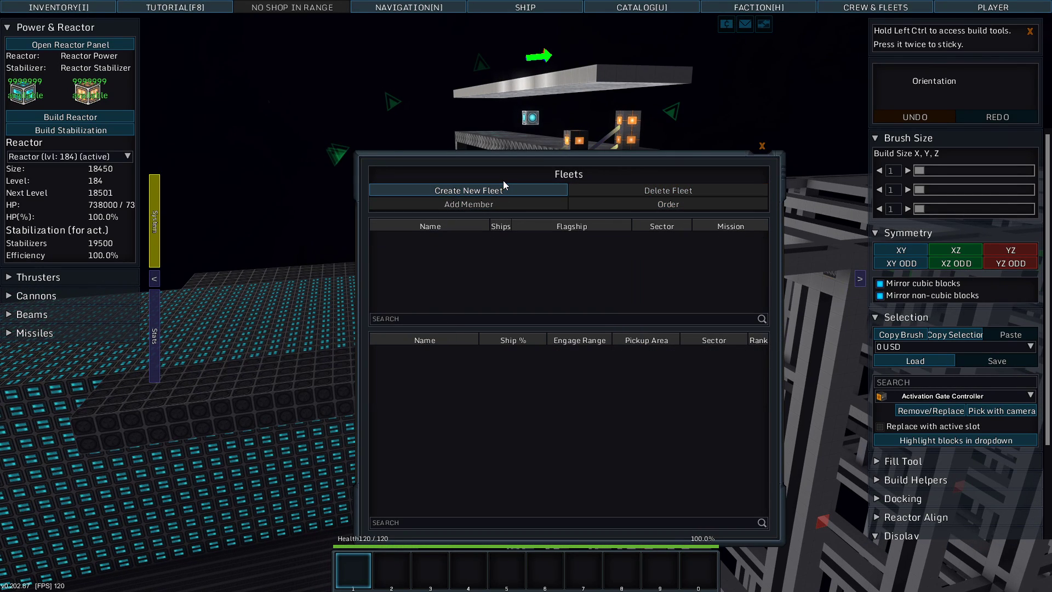
click(468, 190)
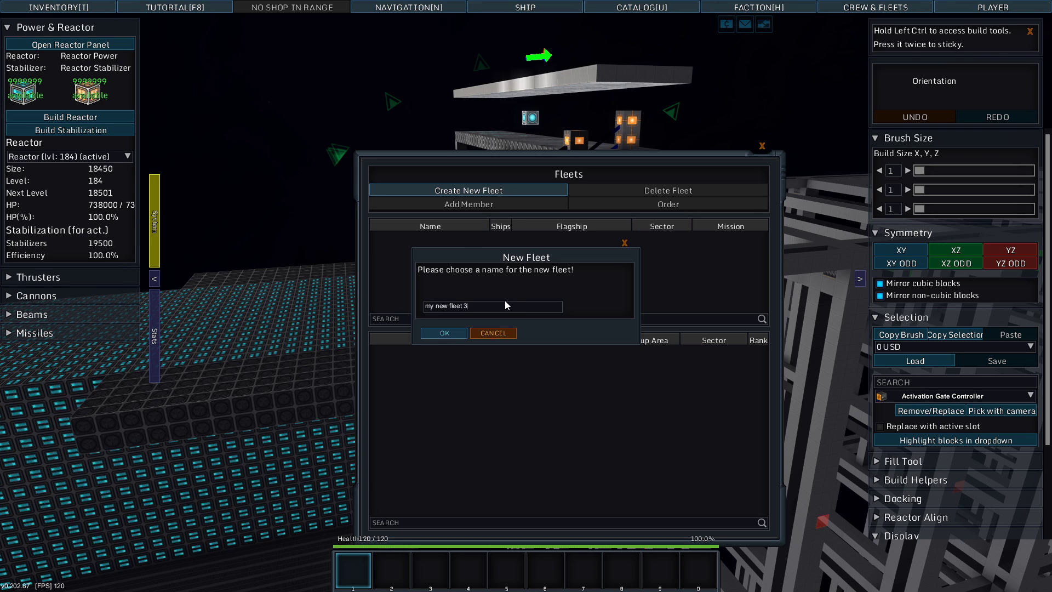
click(442, 332)
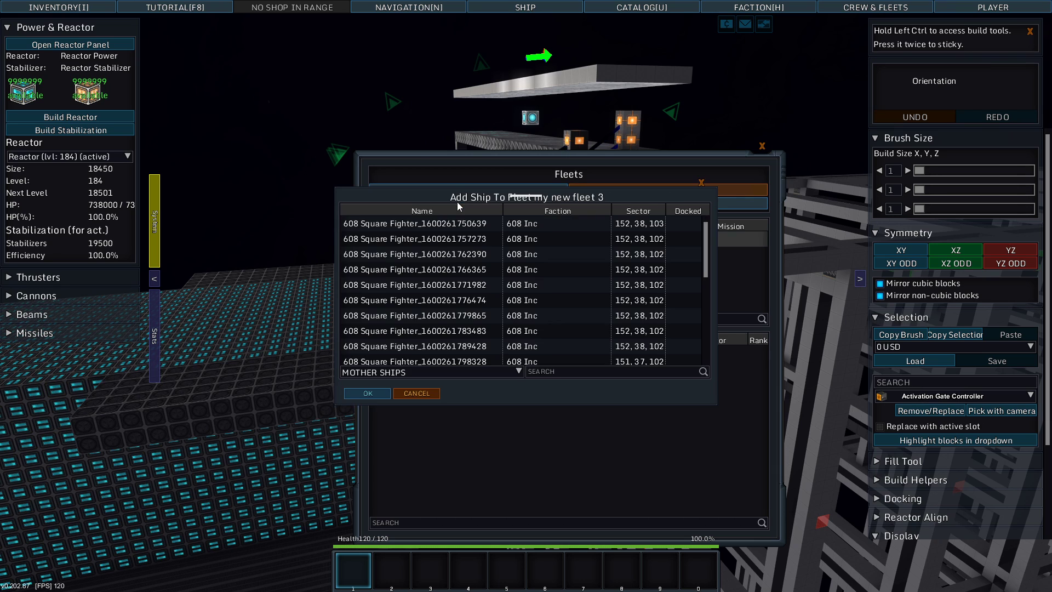
scroll(down, 3)
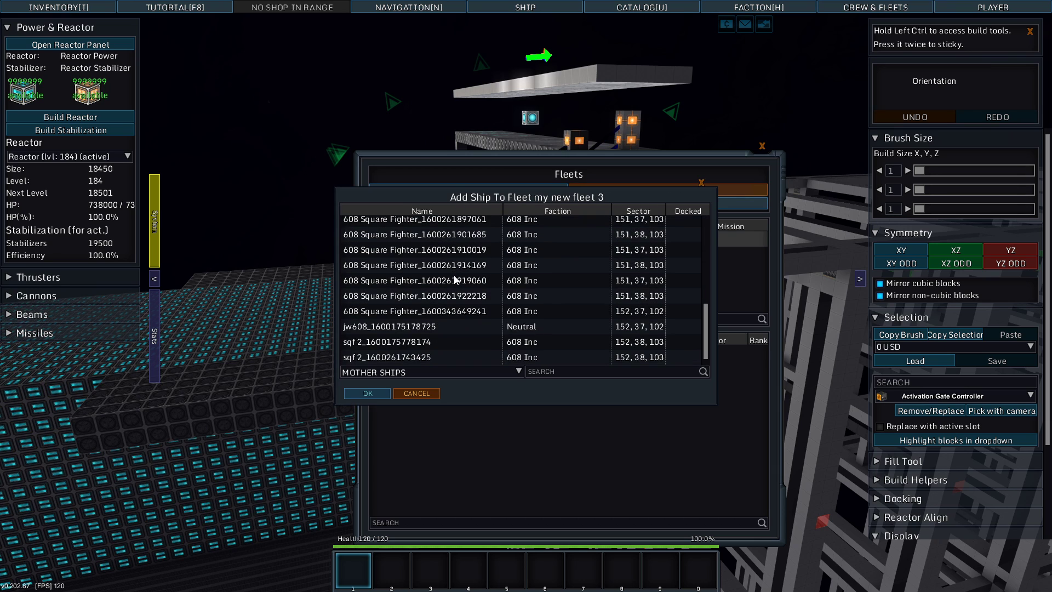
click(419, 327)
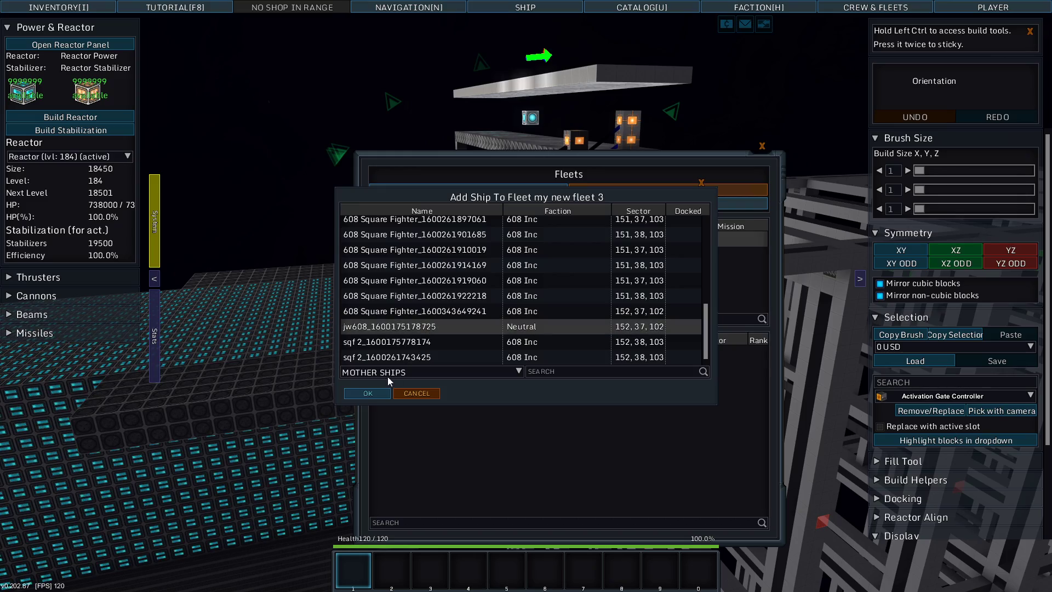
click(416, 394)
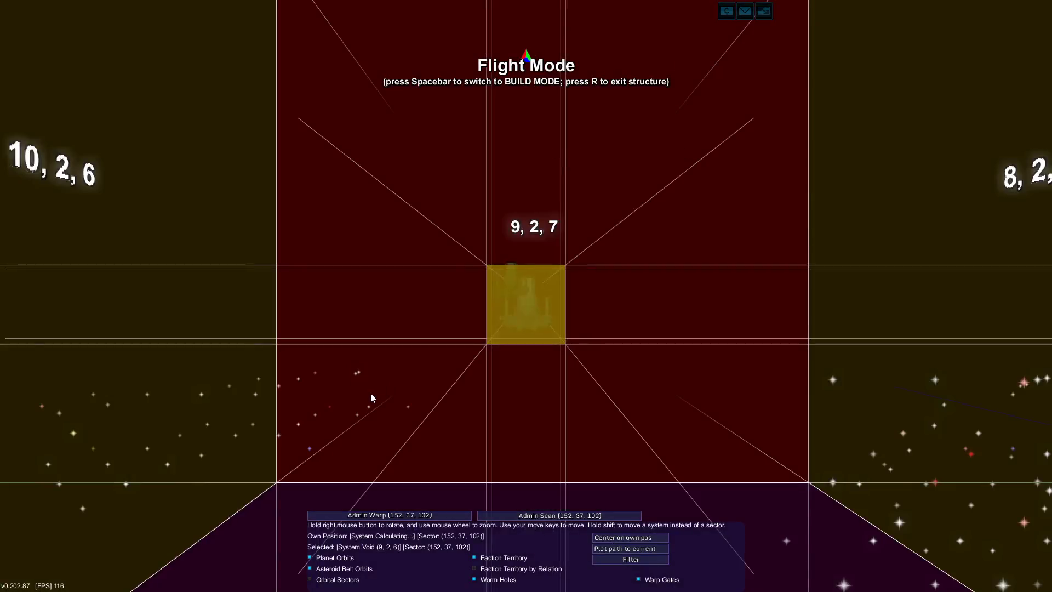
- Admin-warp to neighbouring system 10, 2, 7, arriving in sector 168, 37, 102
click(558, 515)
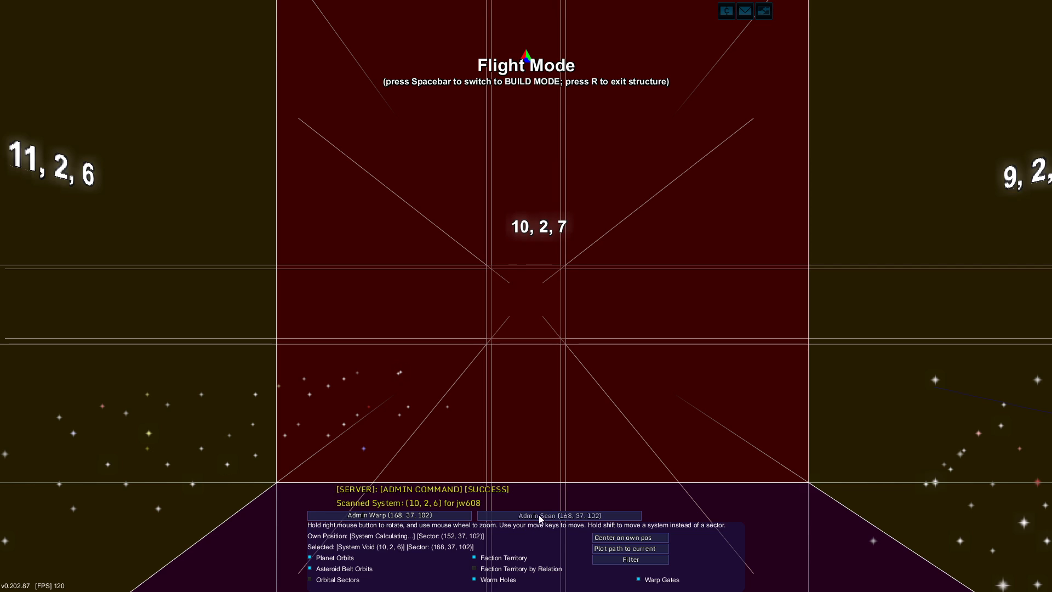
click(388, 514)
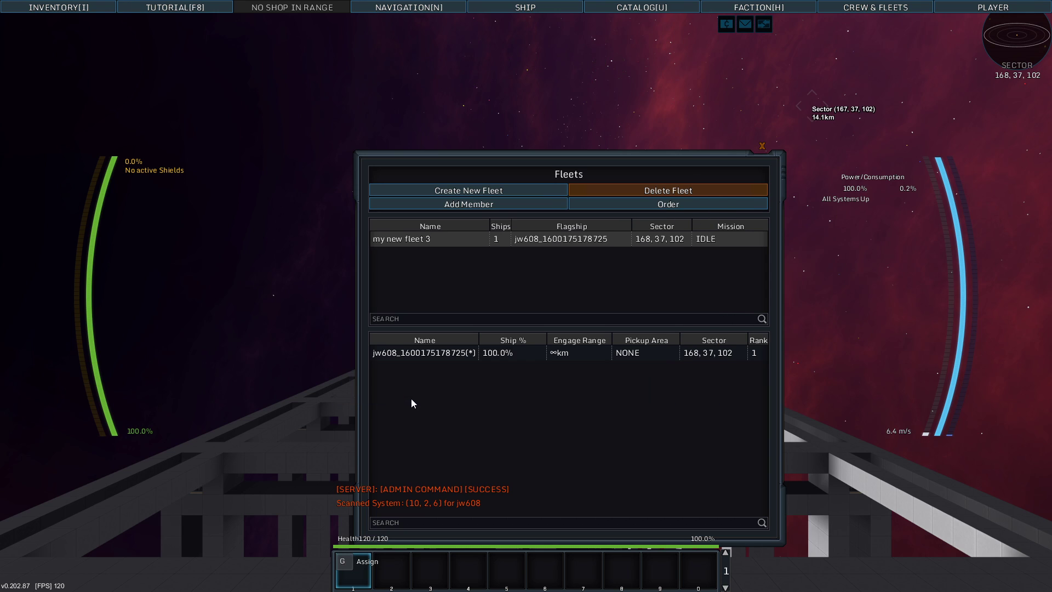
- Close the Fleets window and toggle the ship into build mode with Spacebar
click(761, 146)
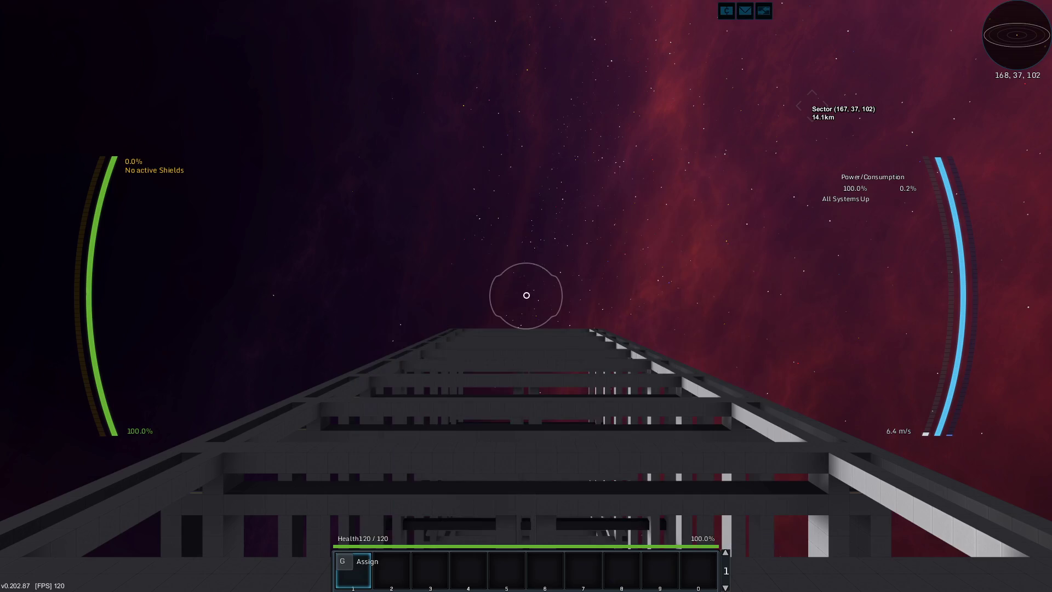
key(space)
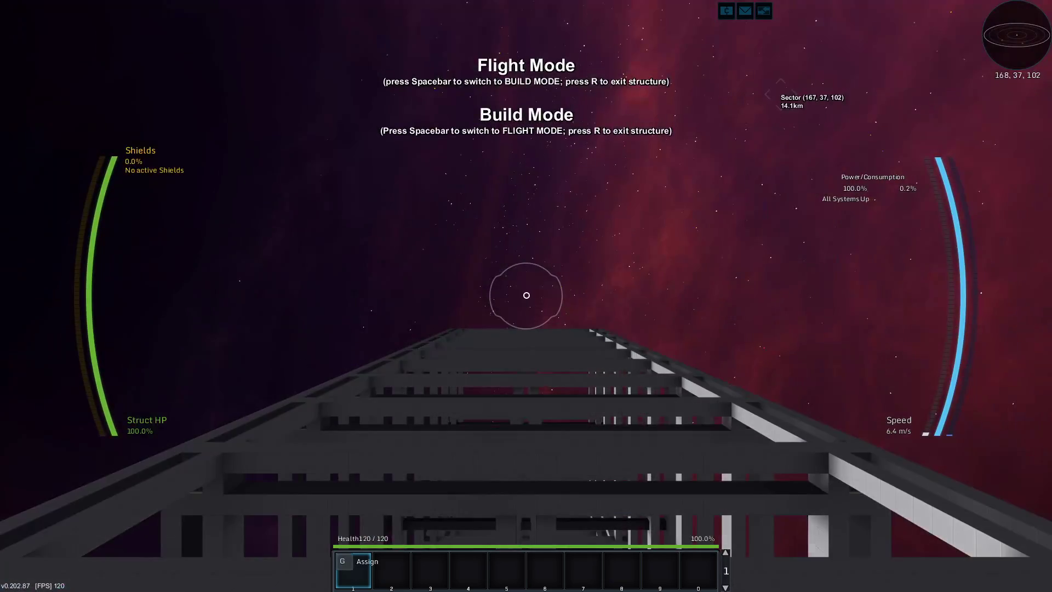
key(space)
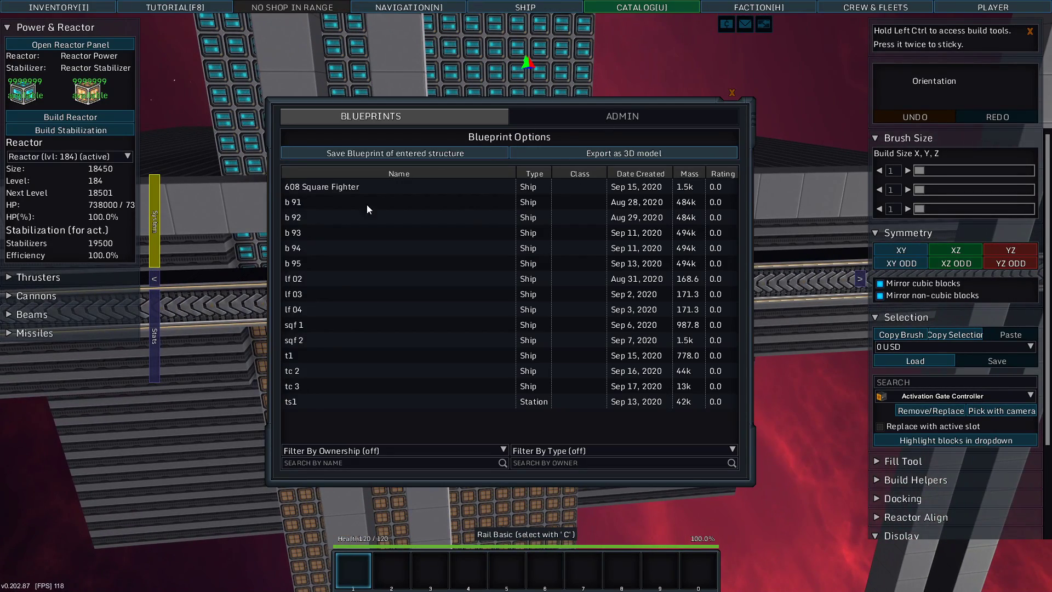
- Admin-load the sqf 2 blueprint, spawning it as a docked ship
click(294, 341)
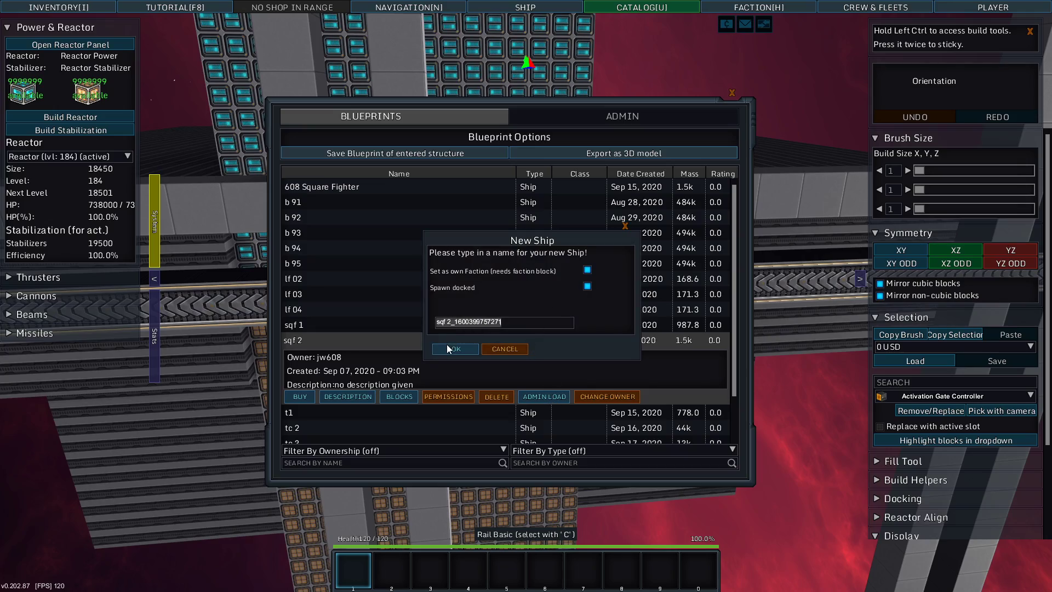
click(455, 348)
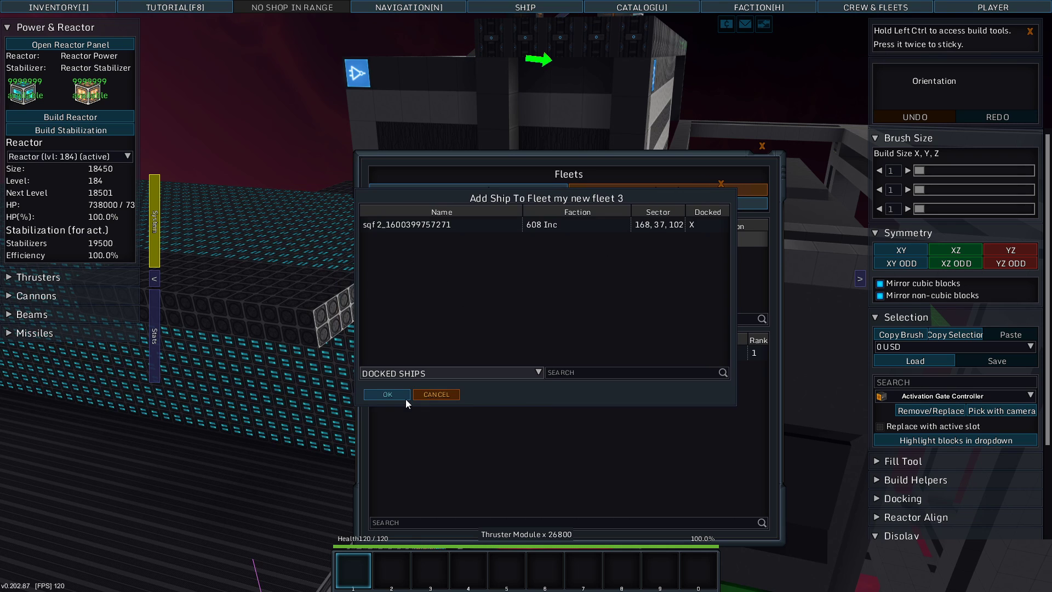
click(451, 373)
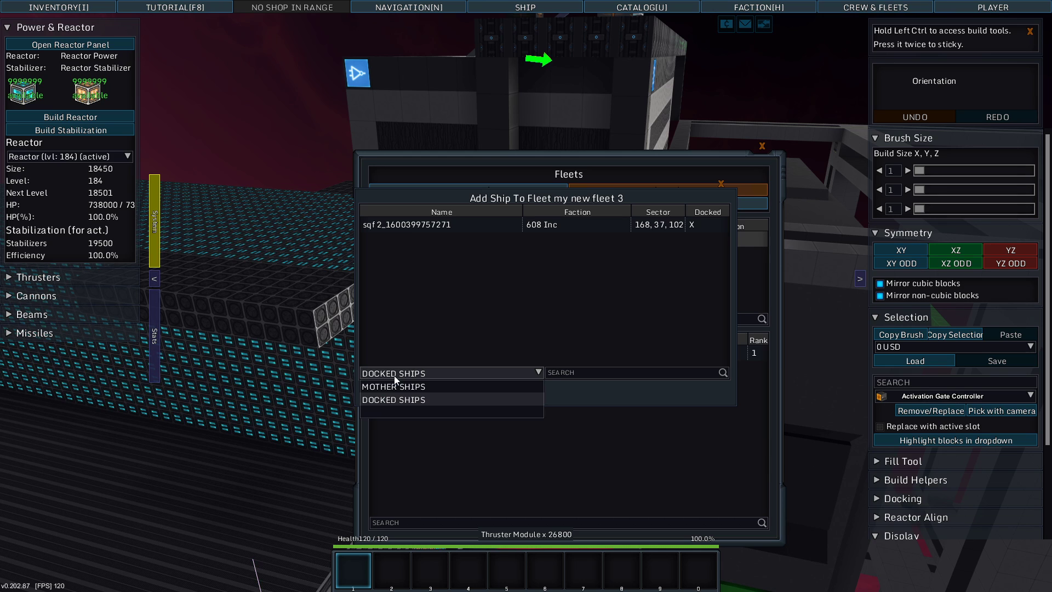
click(394, 400)
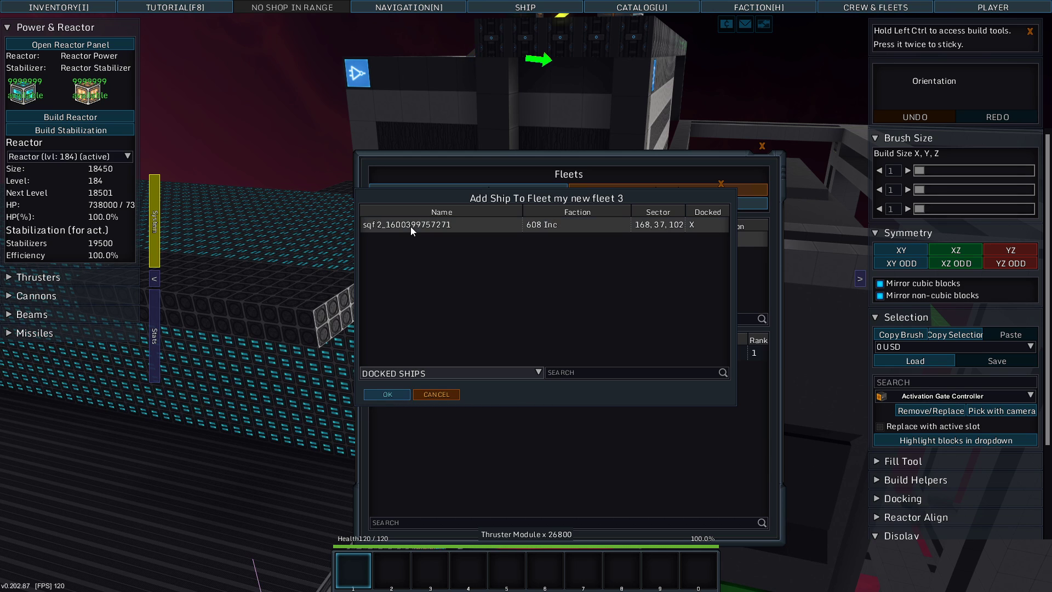
click(386, 394)
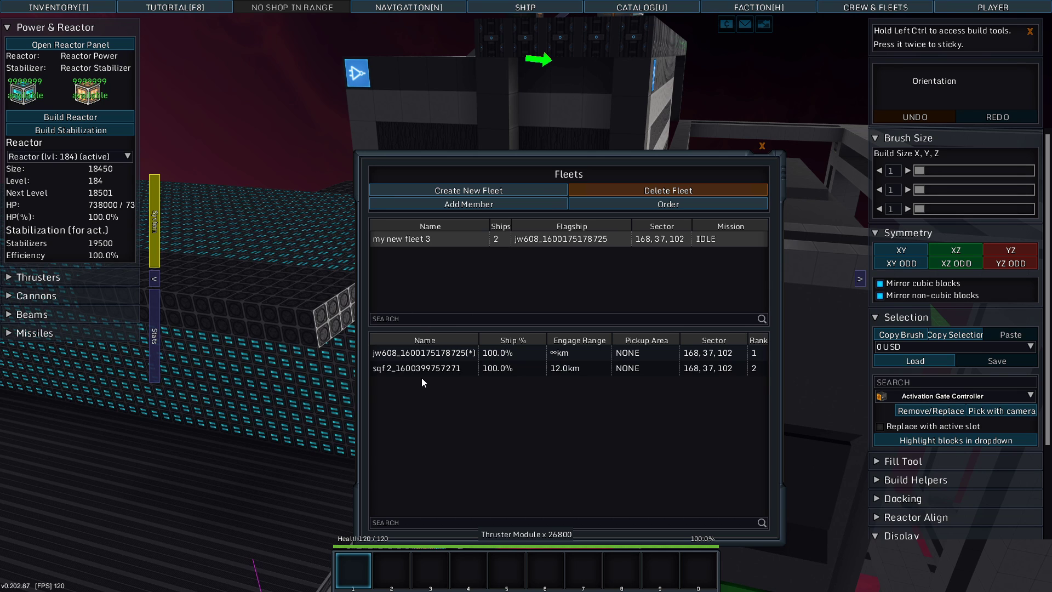
click(423, 368)
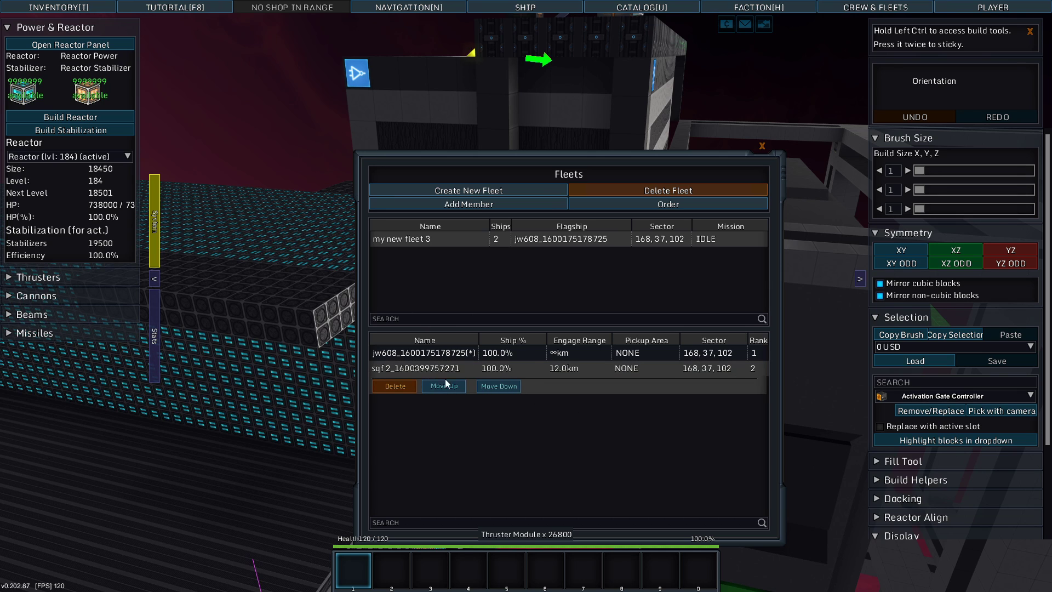
mouse_move(425, 410)
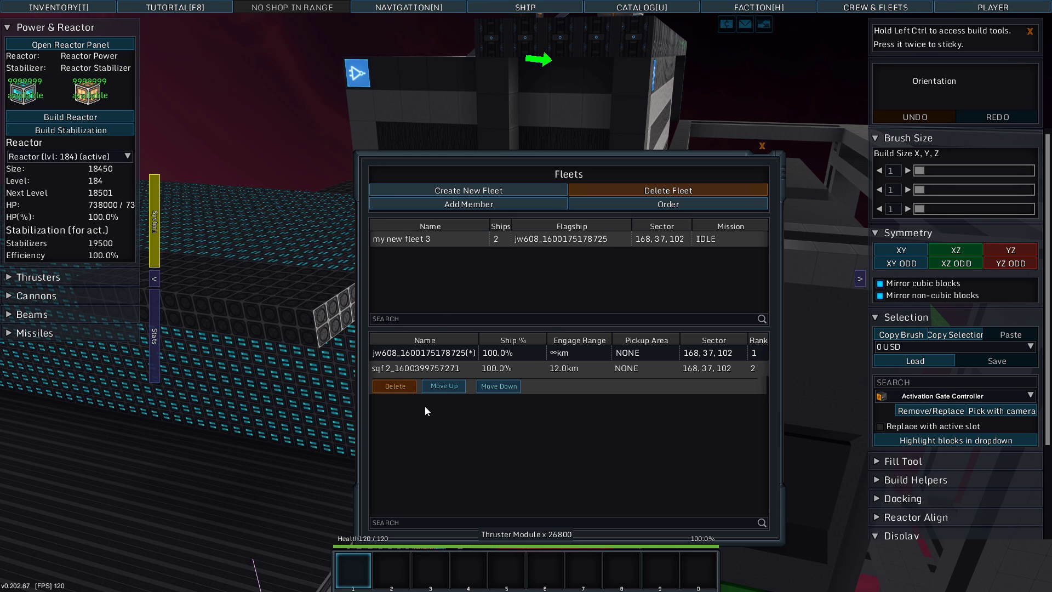
mouse_move(641, 220)
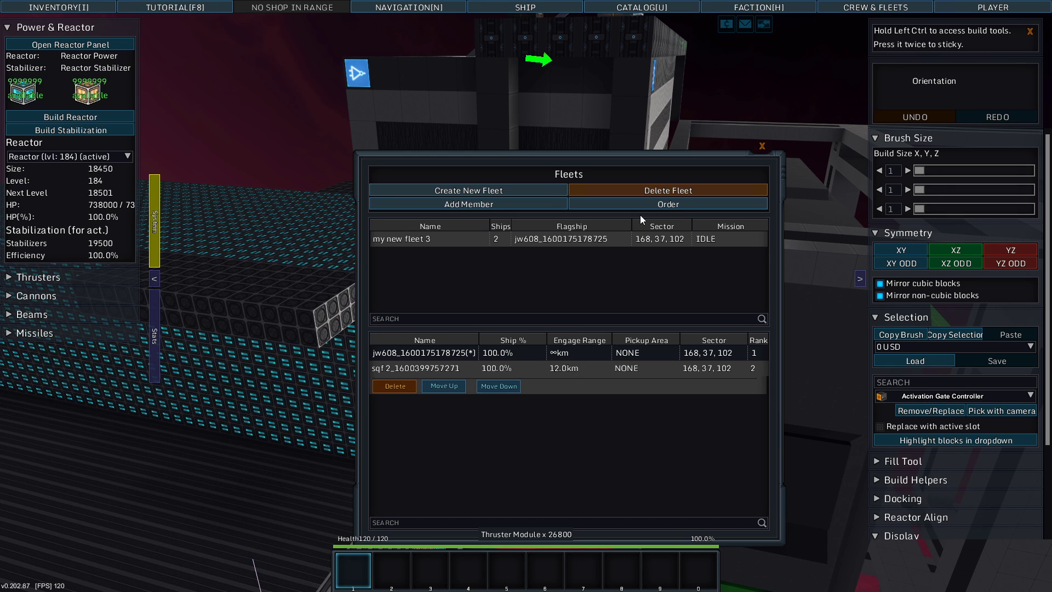
- Browse fleet orders like Idle, Move Fleet, Sentry Mode and Carrier Recall
click(667, 204)
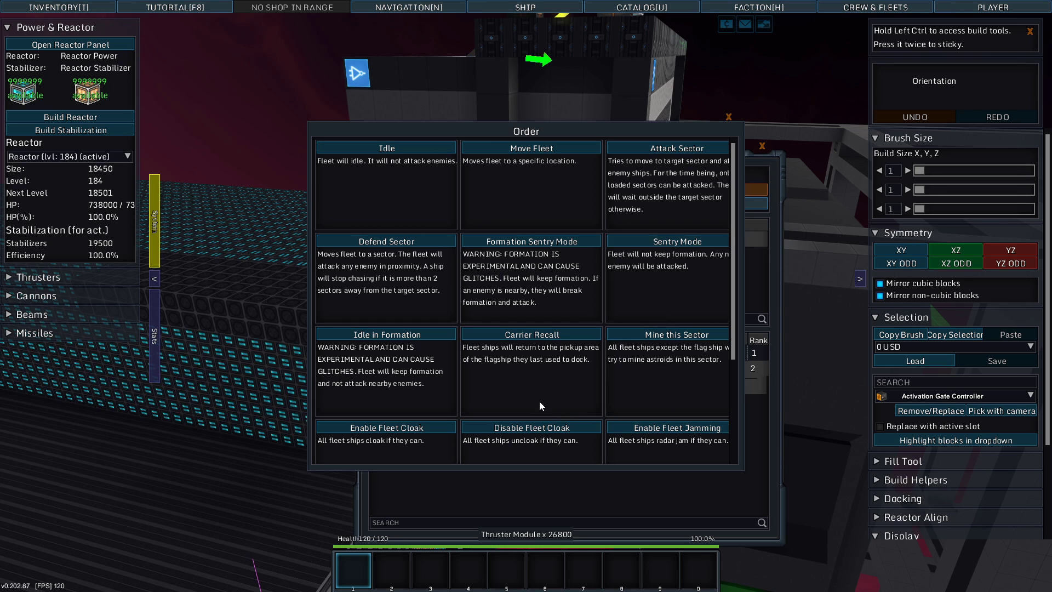
mouse_move(698, 249)
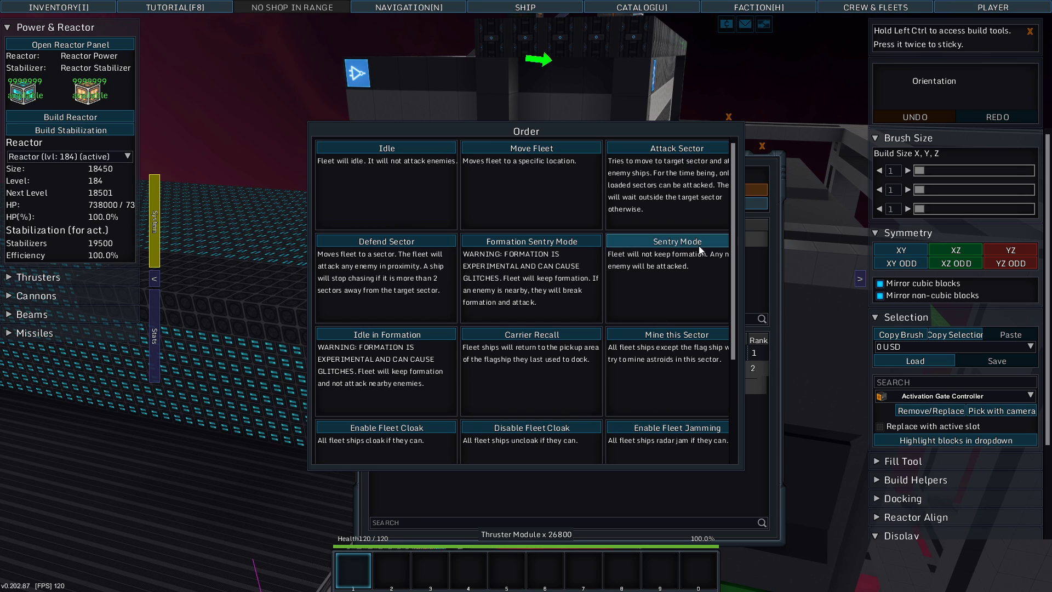
scroll(down, 3)
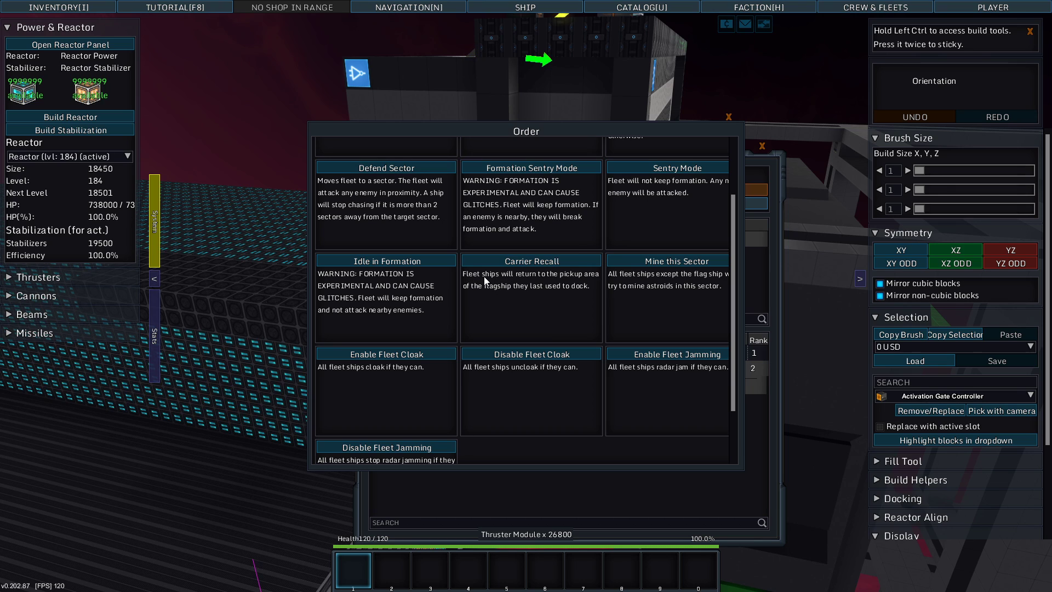
mouse_move(548, 281)
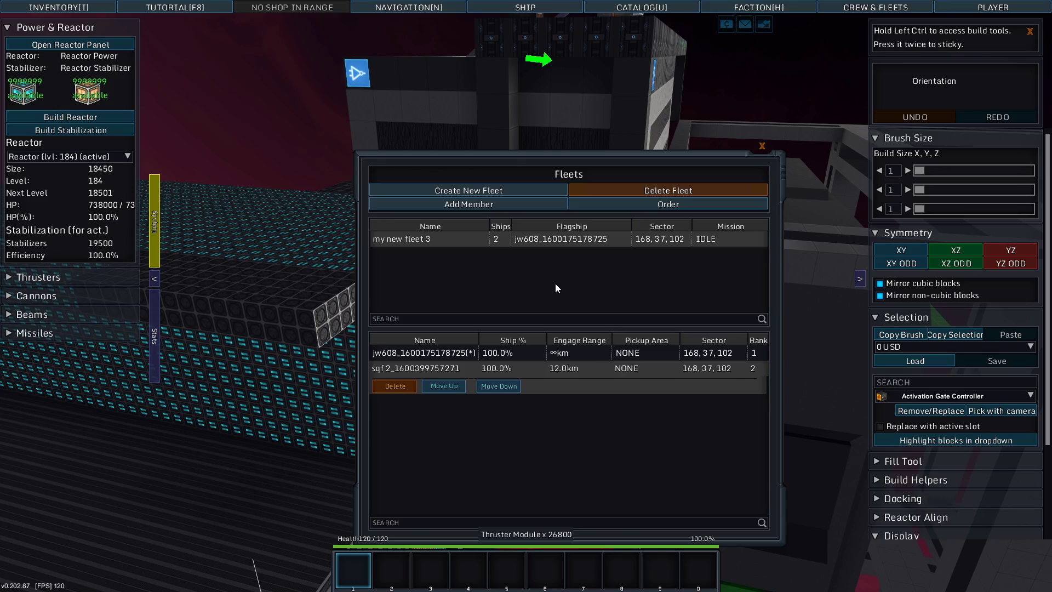
- Give my new fleet 3 the Formation Sentry Mode order, changing its mission from IDLE
click(762, 145)
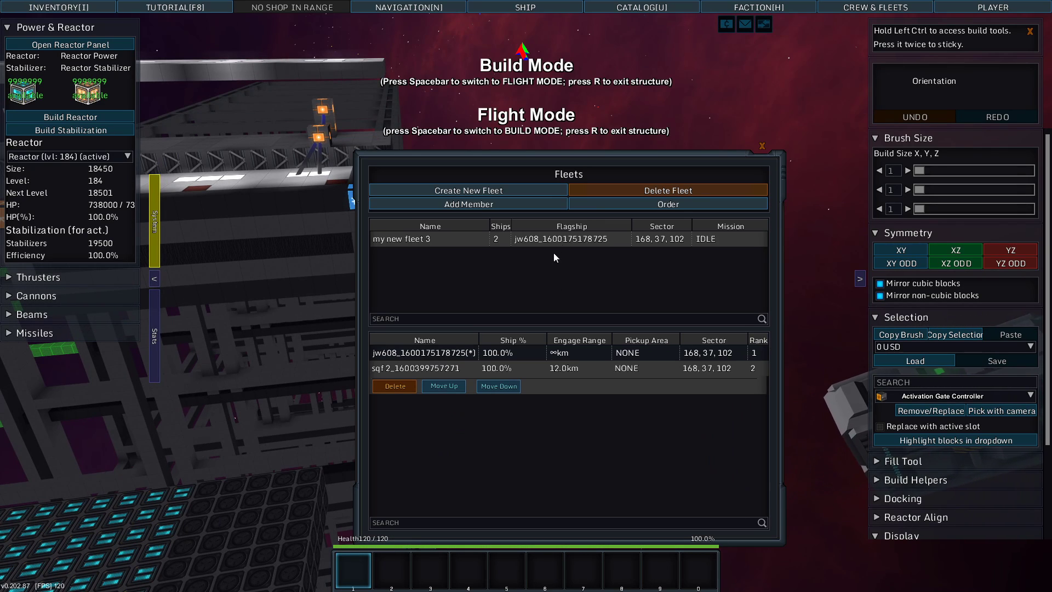
click(668, 204)
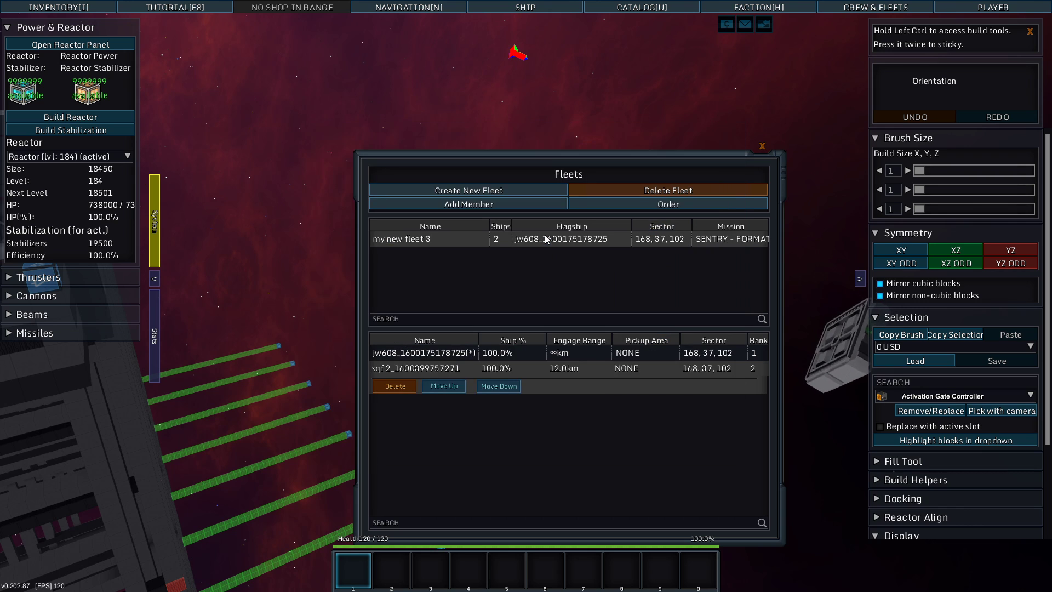
- Close the fleet window, toggle carrier flight and build modes, then enter the smaller ship
click(761, 146)
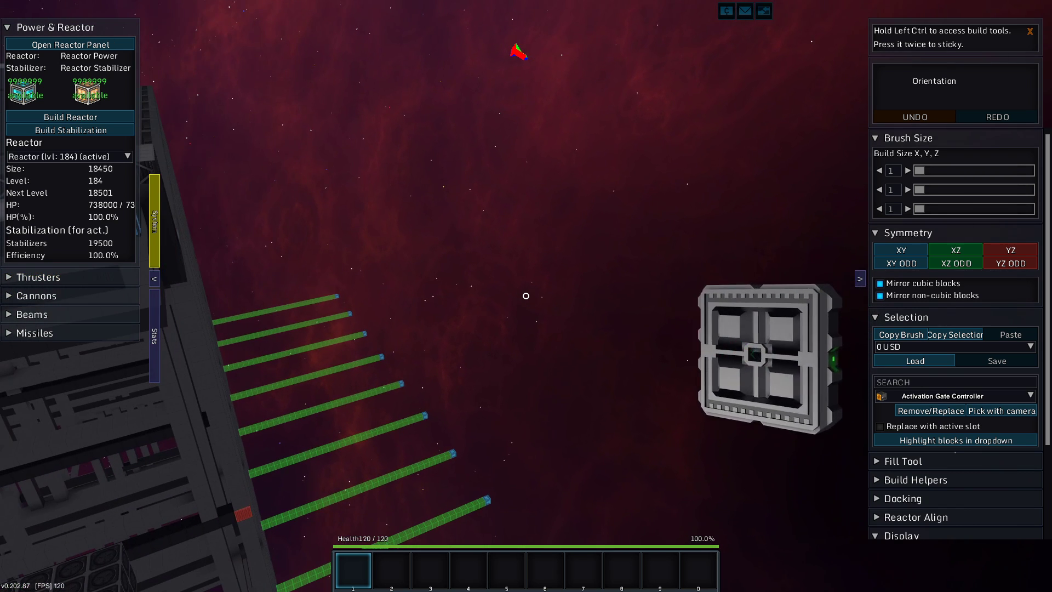
key(space)
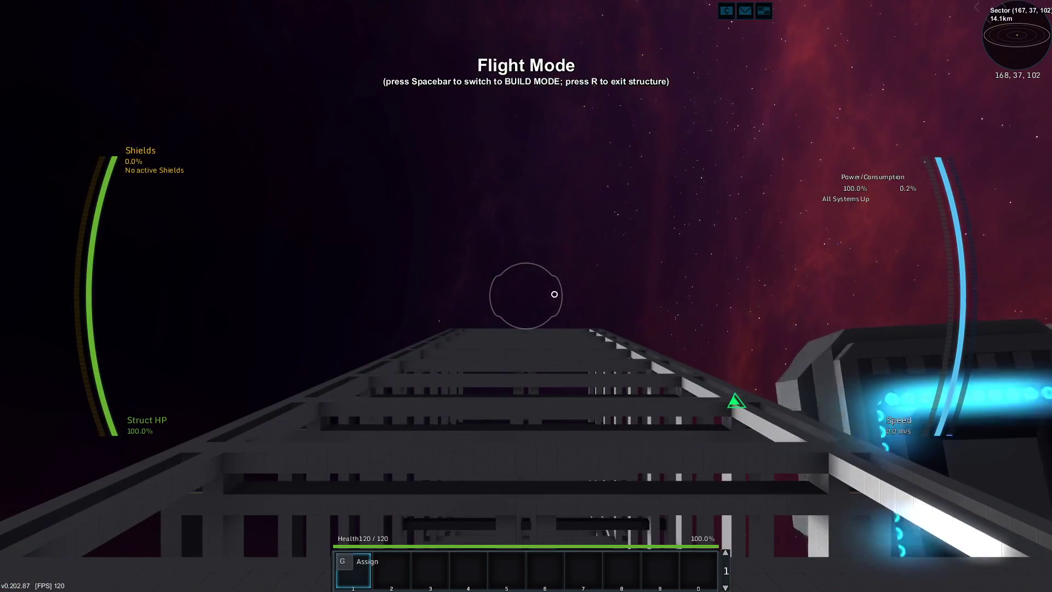
key(space)
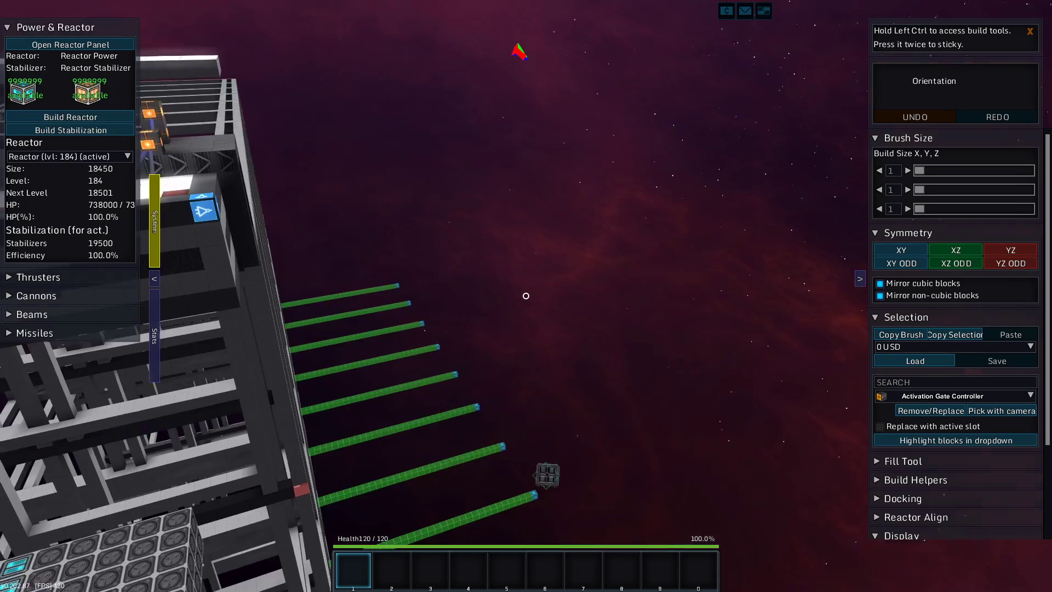
key(space)
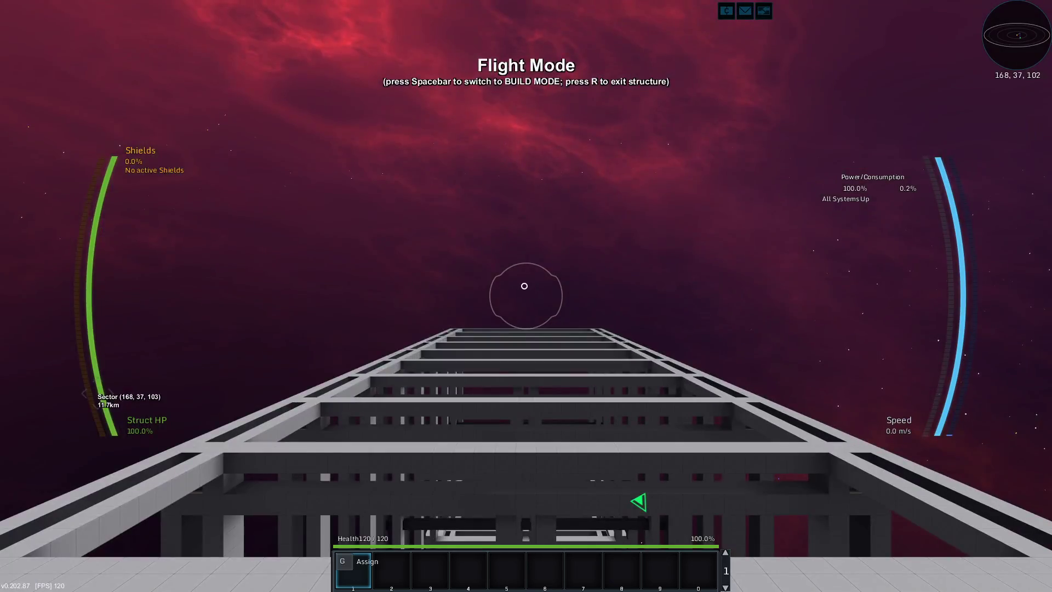
key(space)
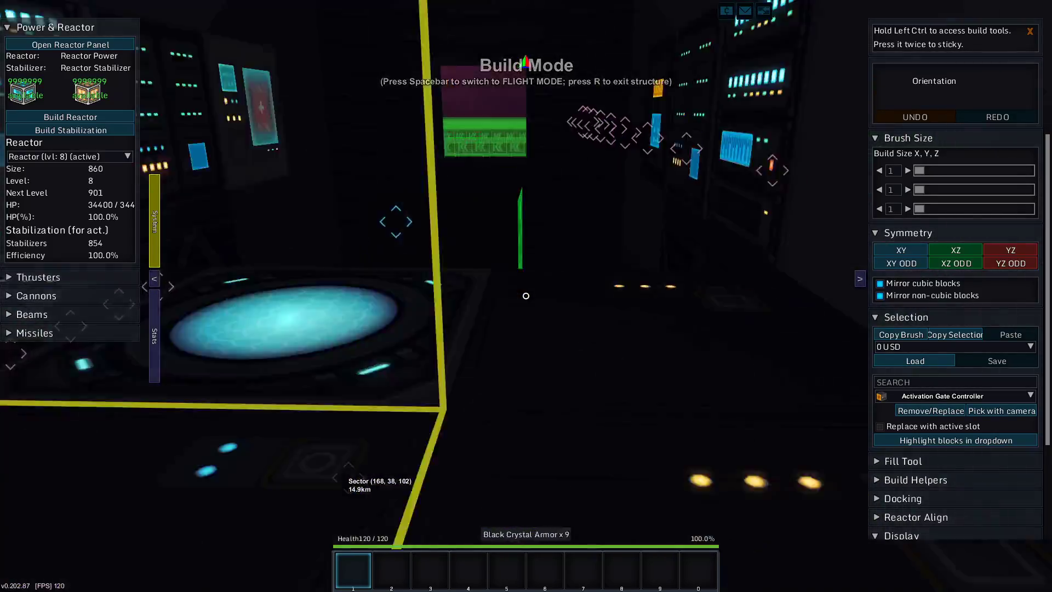
- Open the blueprint catalog and expand the sgf 2 entry's details
click(640, 7)
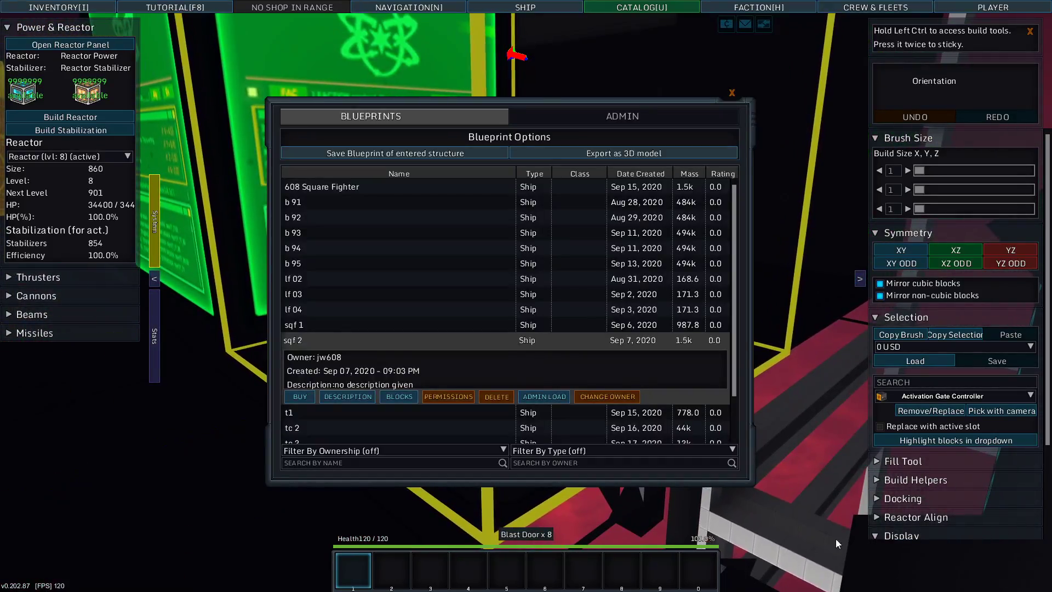
click(293, 341)
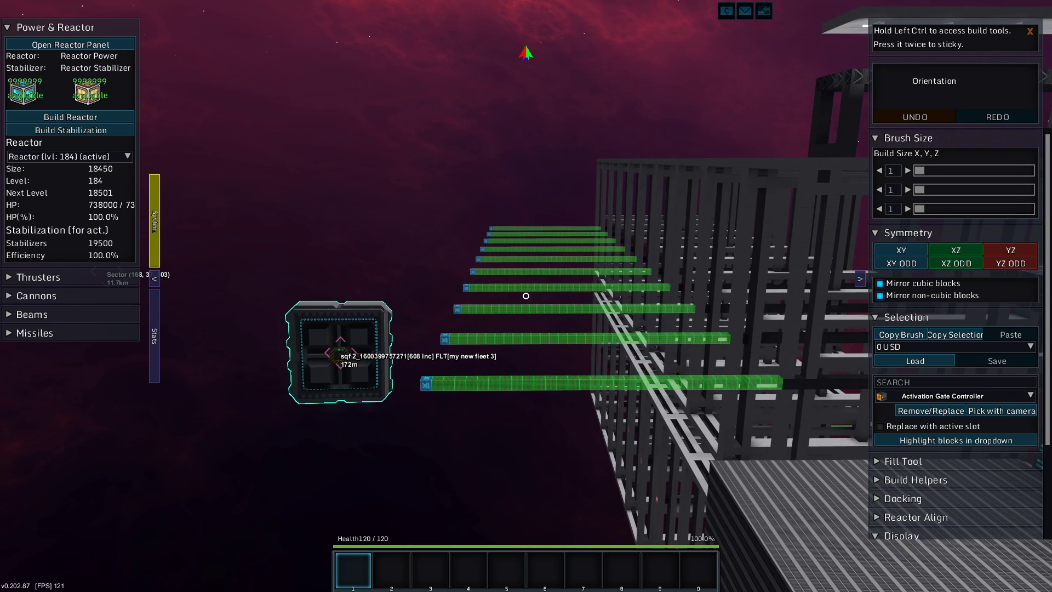
- Close the catalog and watch the sgf 2 ship approach the carrier's docking arms
click(875, 8)
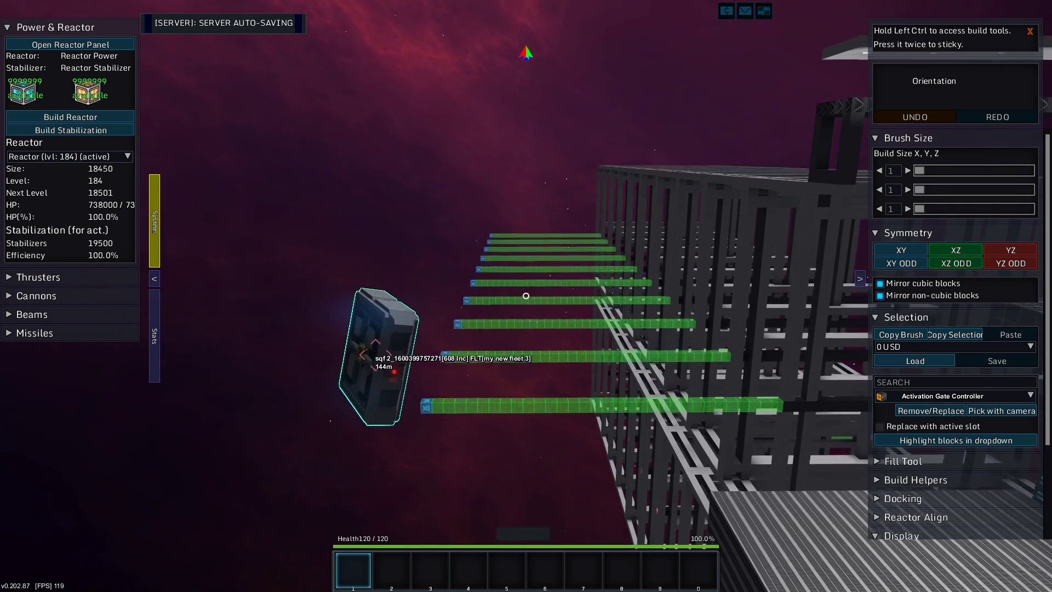
- Stay in build mode while the sqf 2 fleet ship pulls alongside the green docking arms
key(space)
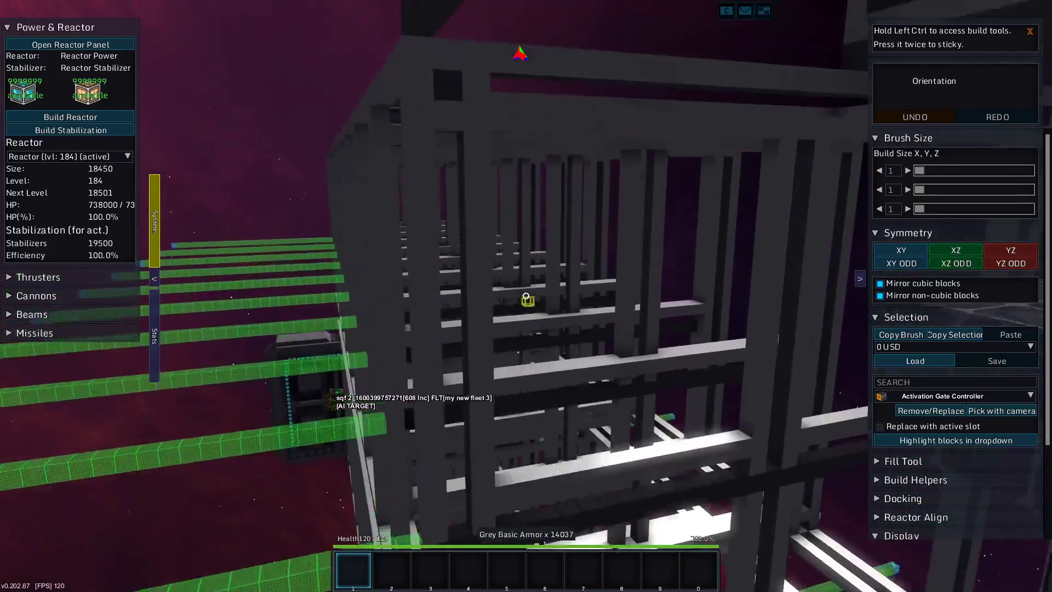
- Toggle to flight mode and back to build mode at the 18450-power reactor block
key(space)
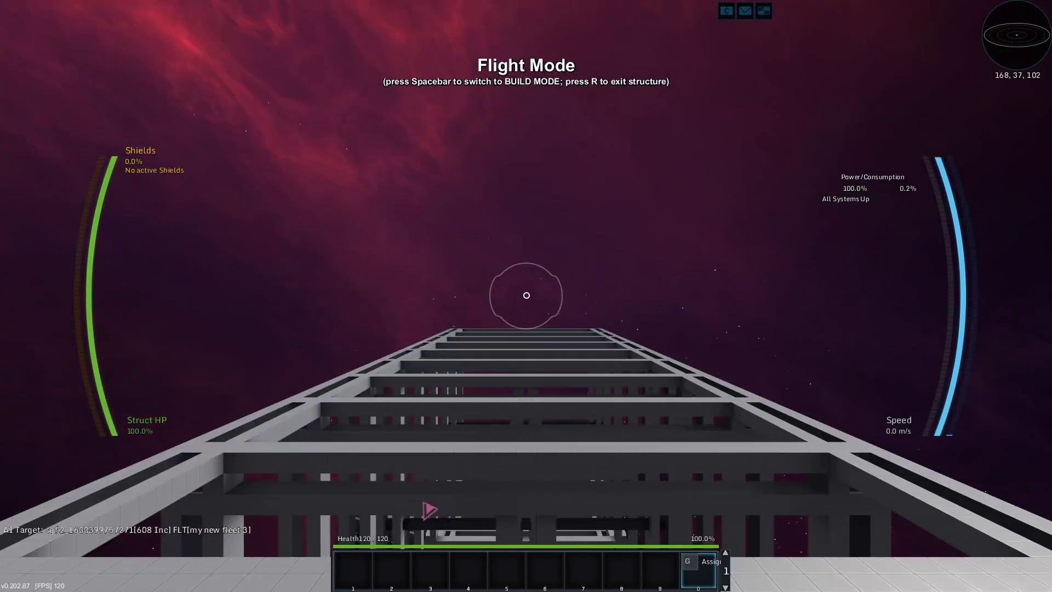
key(space)
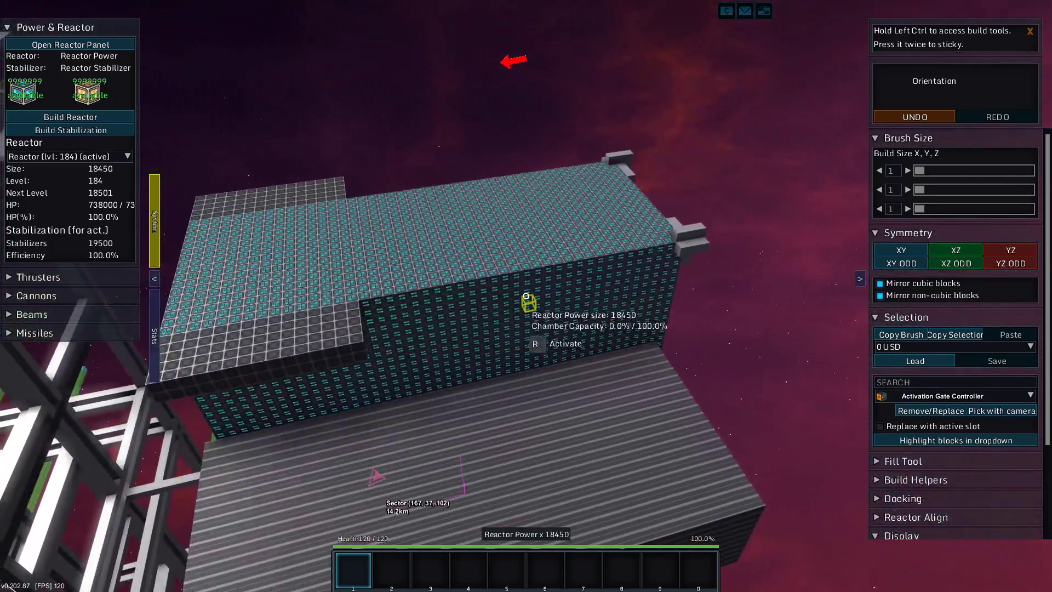
key(i)
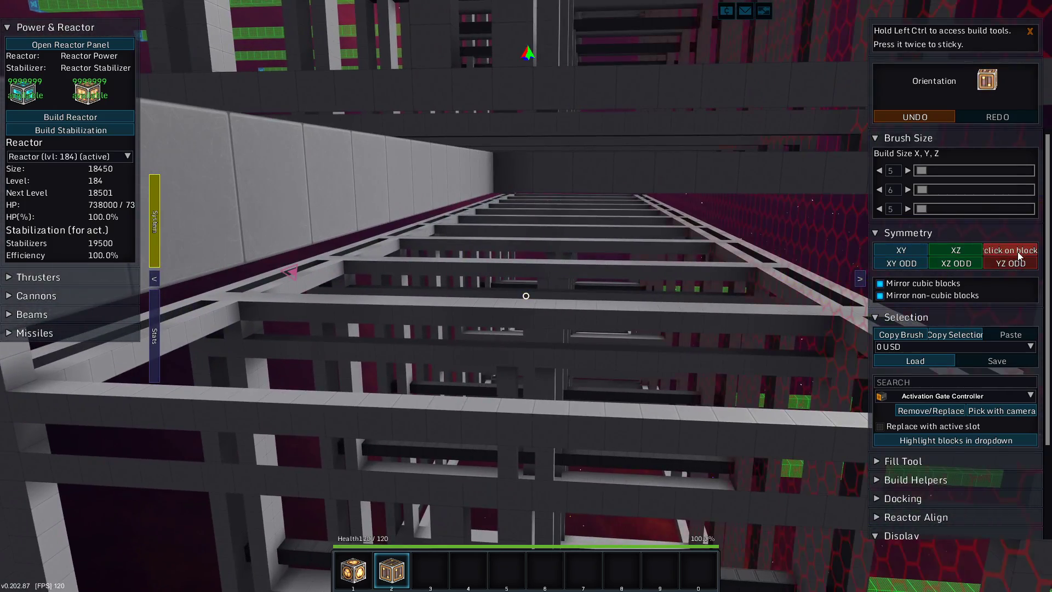
click(1010, 250)
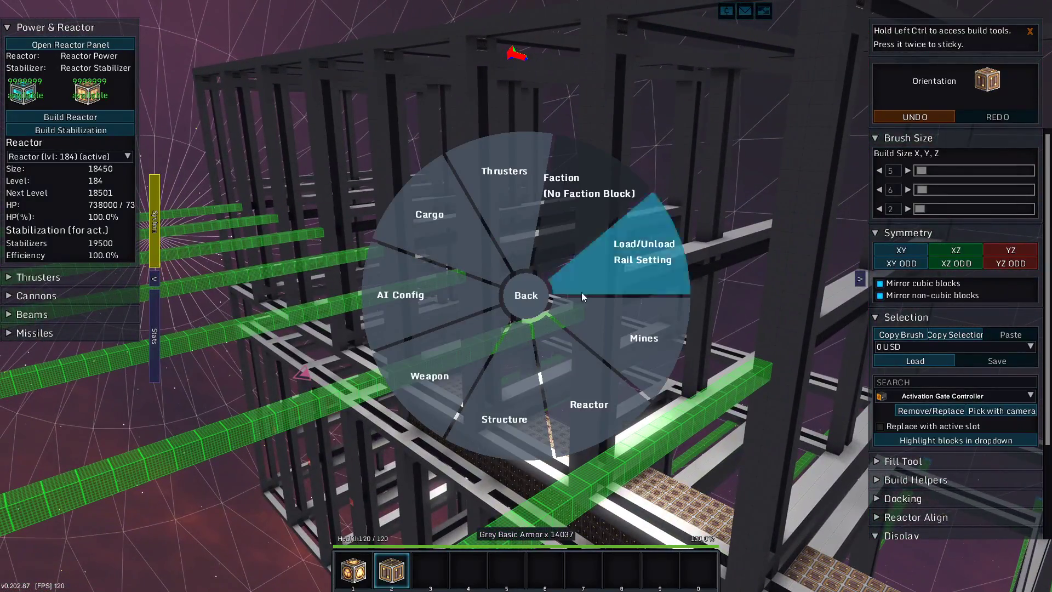
mouse_move(482, 390)
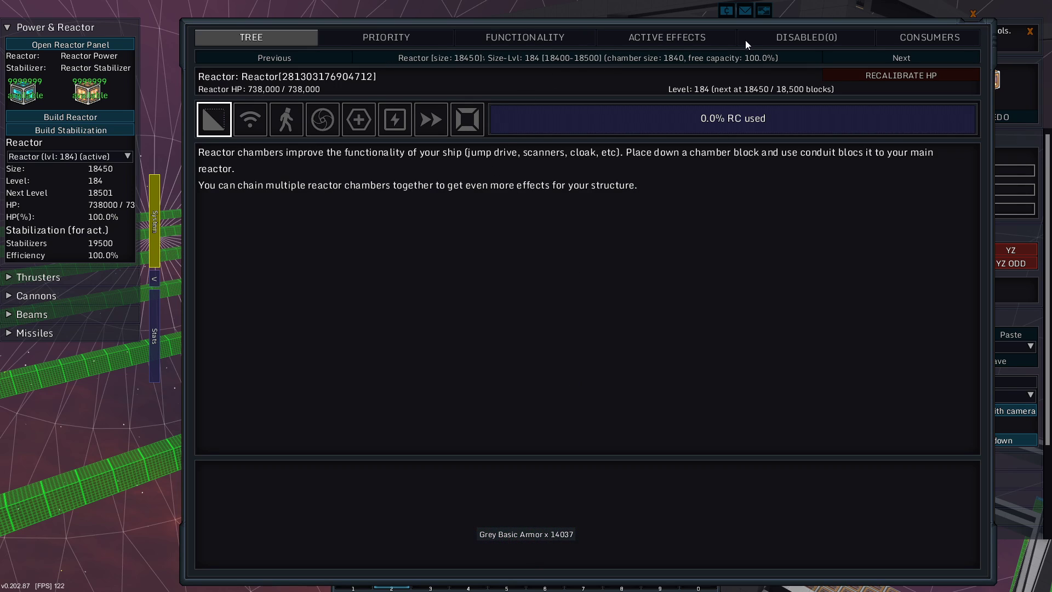
- Show the Consumers list, including thrusters, shields and rails, sorted by Charging descending
click(928, 37)
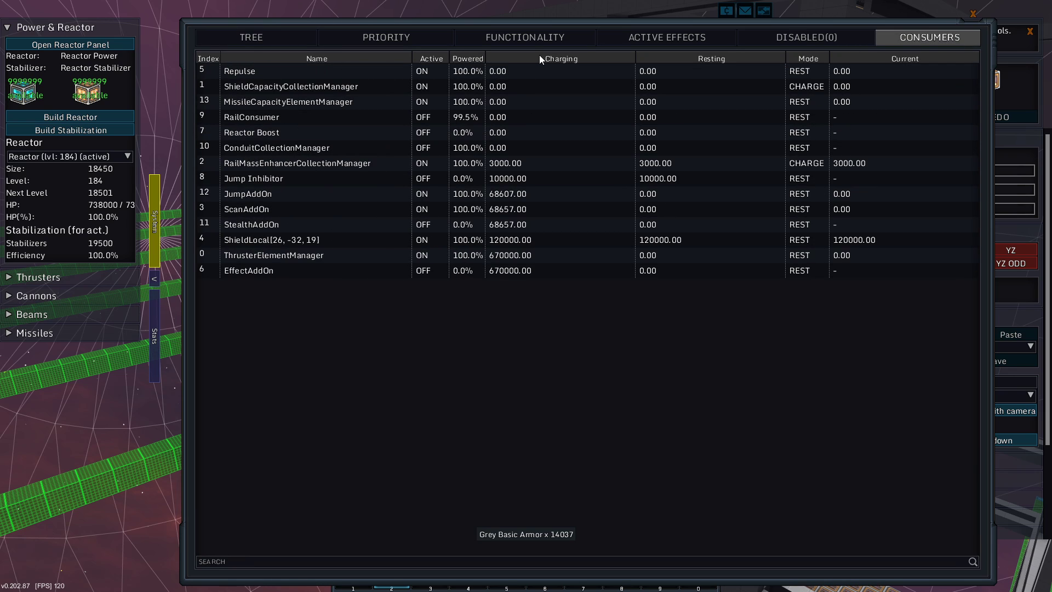
click(560, 58)
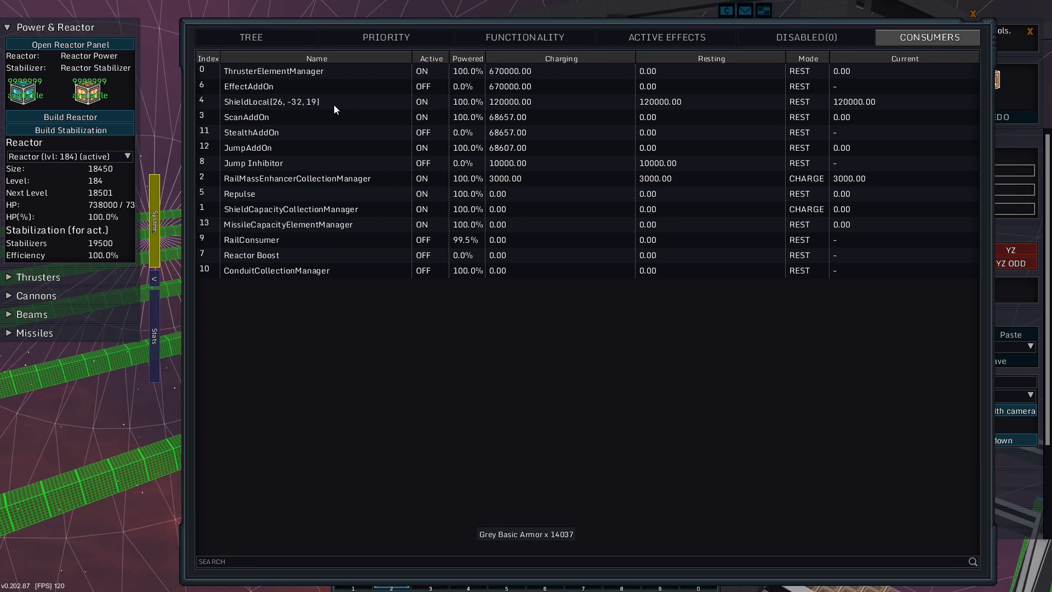
mouse_move(500, 108)
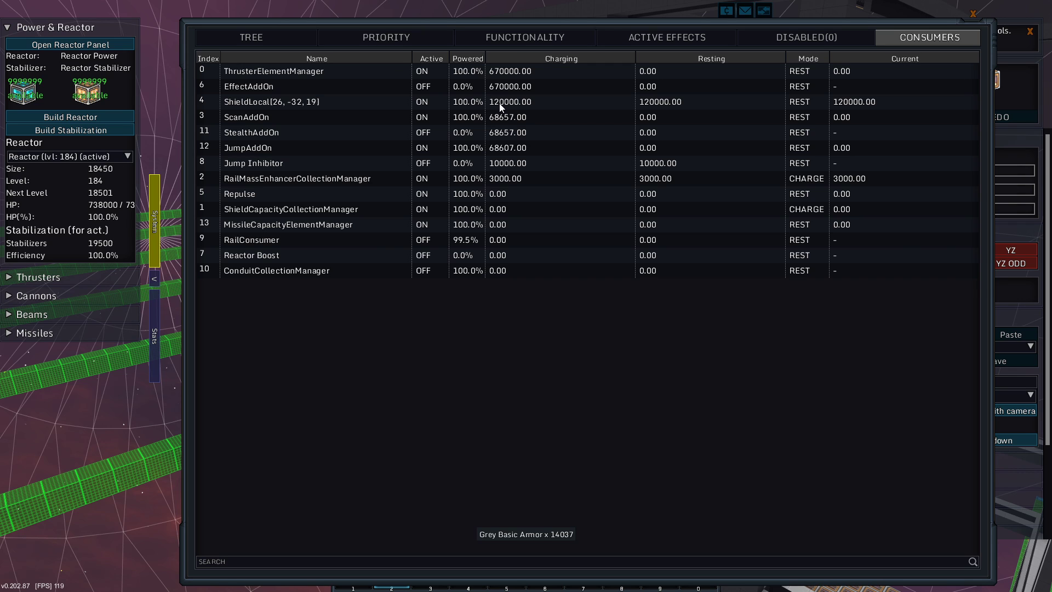
- Leave the menu and return to build mode, with shields at 401,760 of 600,000
key(Escape)
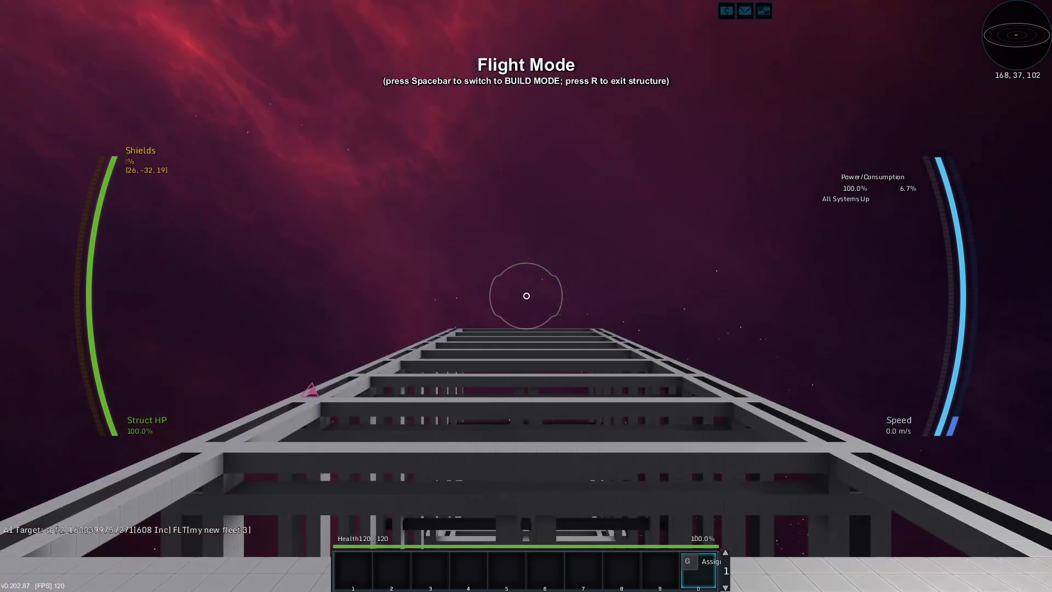
key(space)
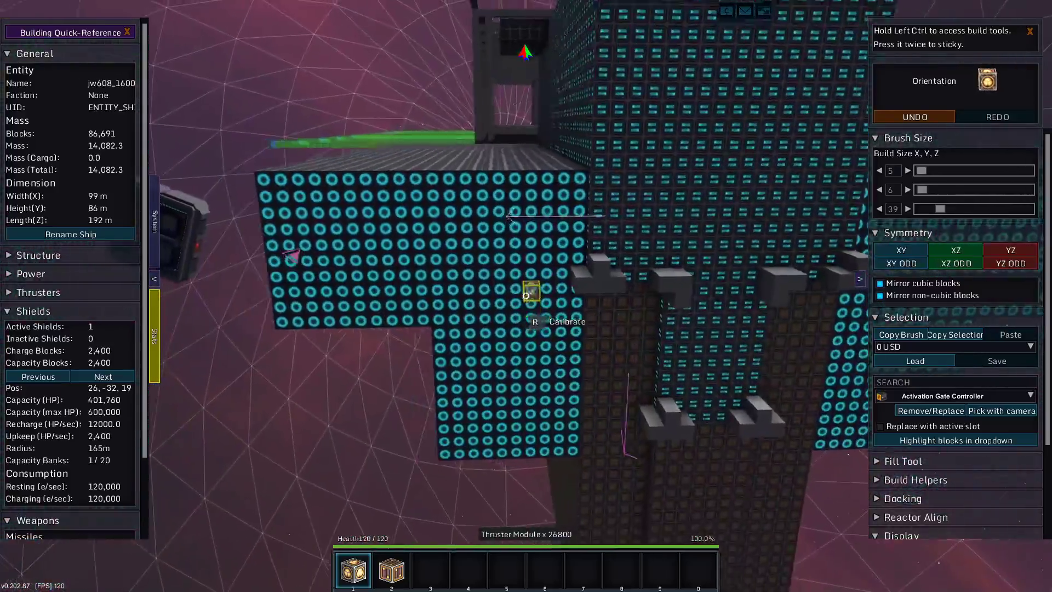
- Toggle flight mode and return to build mode to add a Reactor FTL Chamber block
key(space)
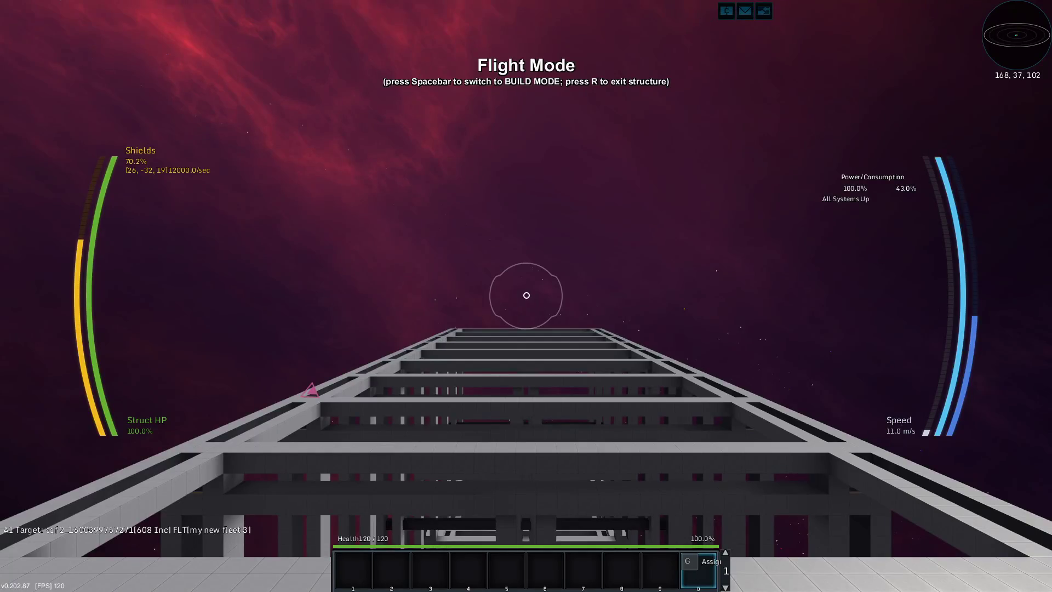
key(space)
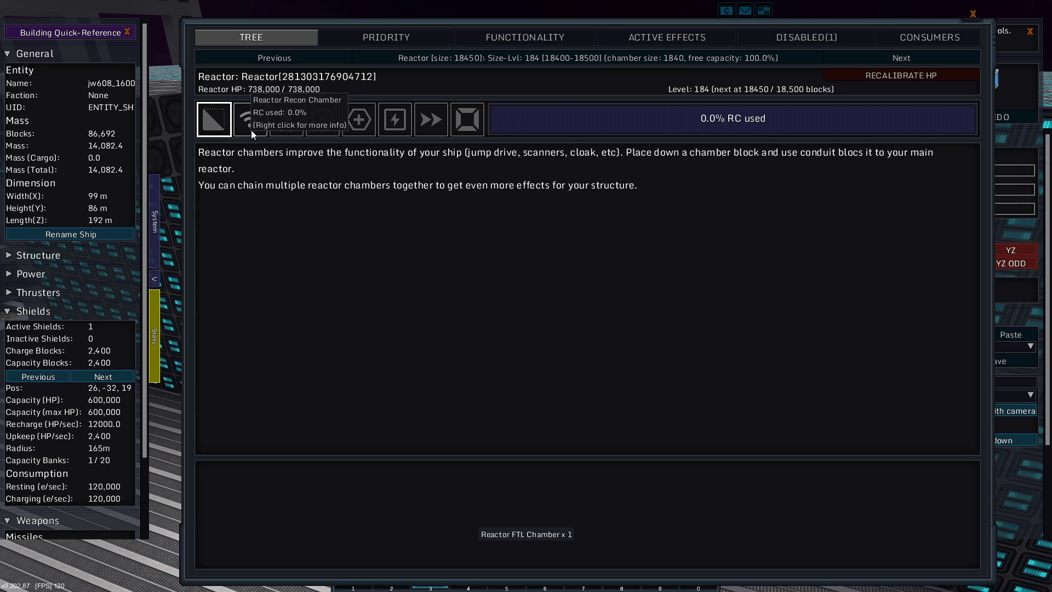
mouse_move(431, 127)
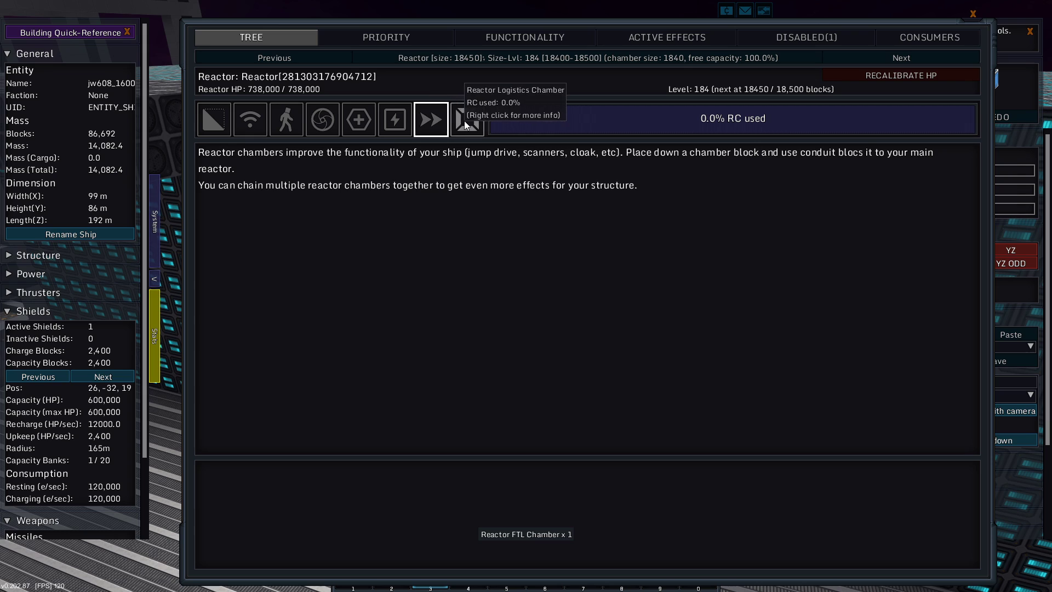
- Browse and close the Logistics and Recon trees, then show the FTL Jump Drive tree
click(467, 119)
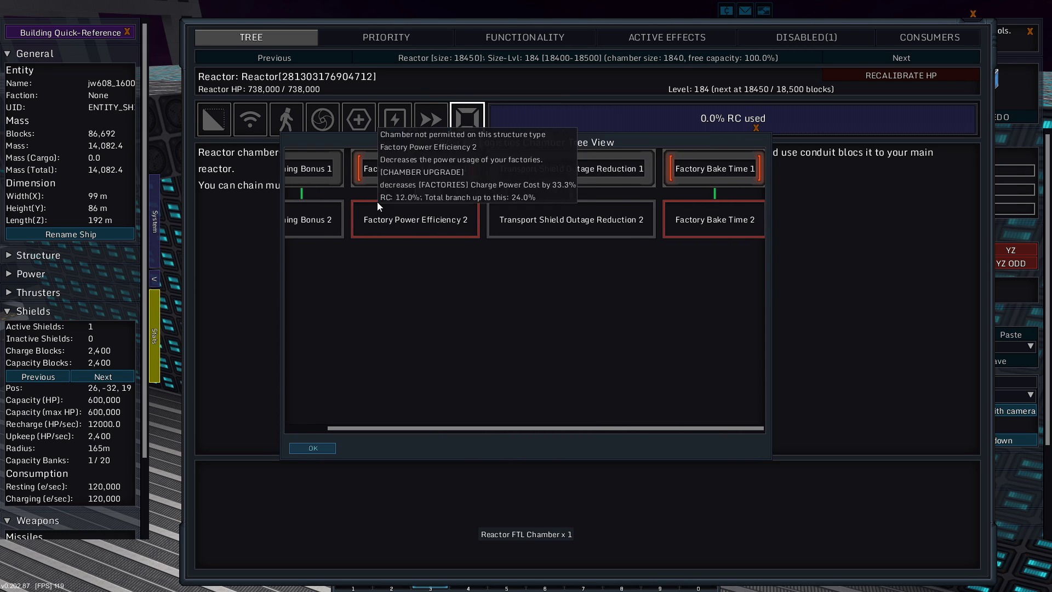
mouse_move(289, 447)
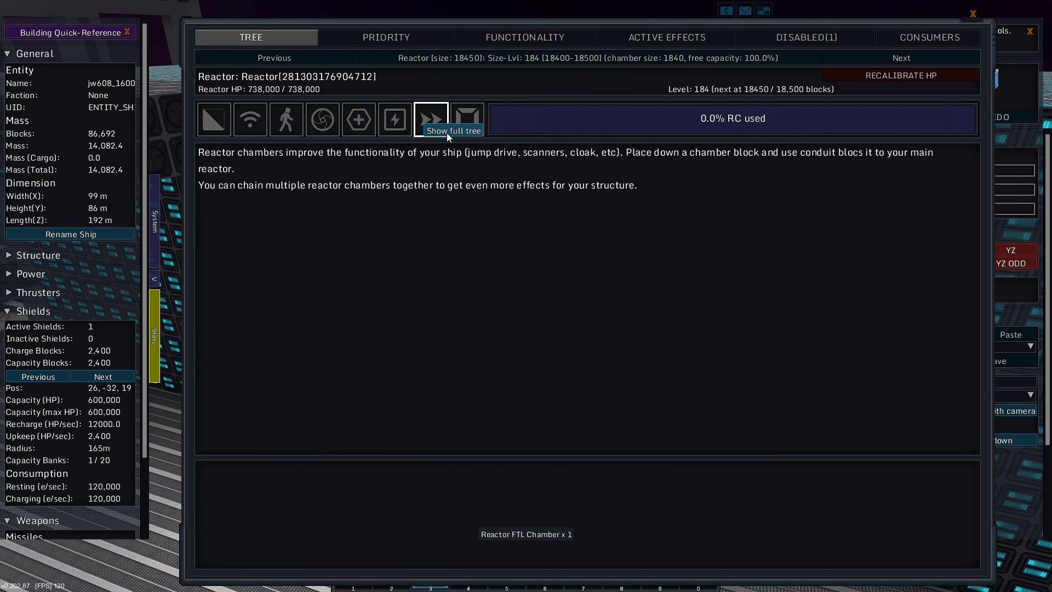
click(431, 118)
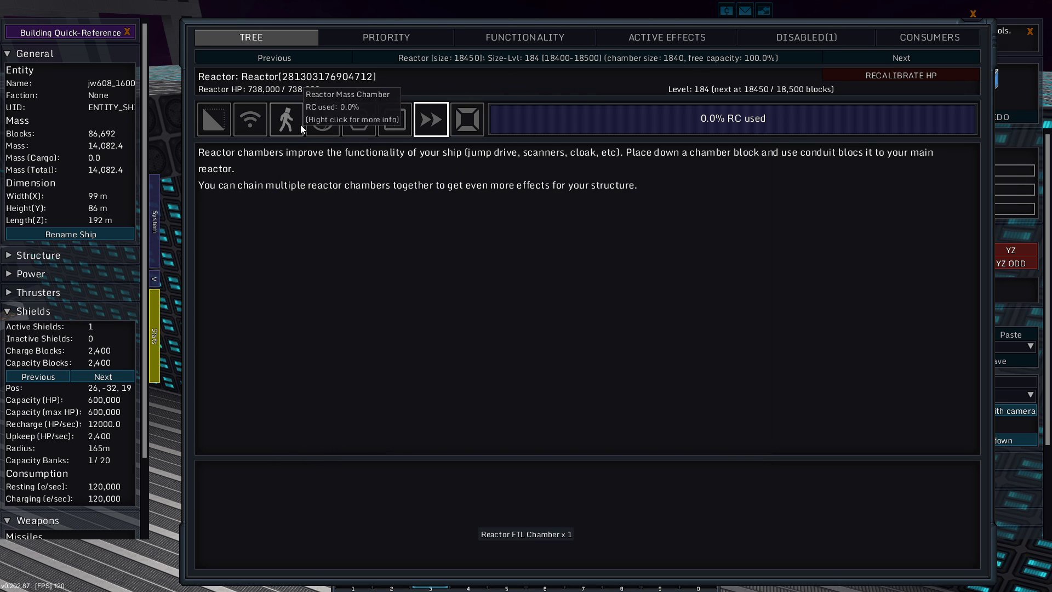
click(250, 119)
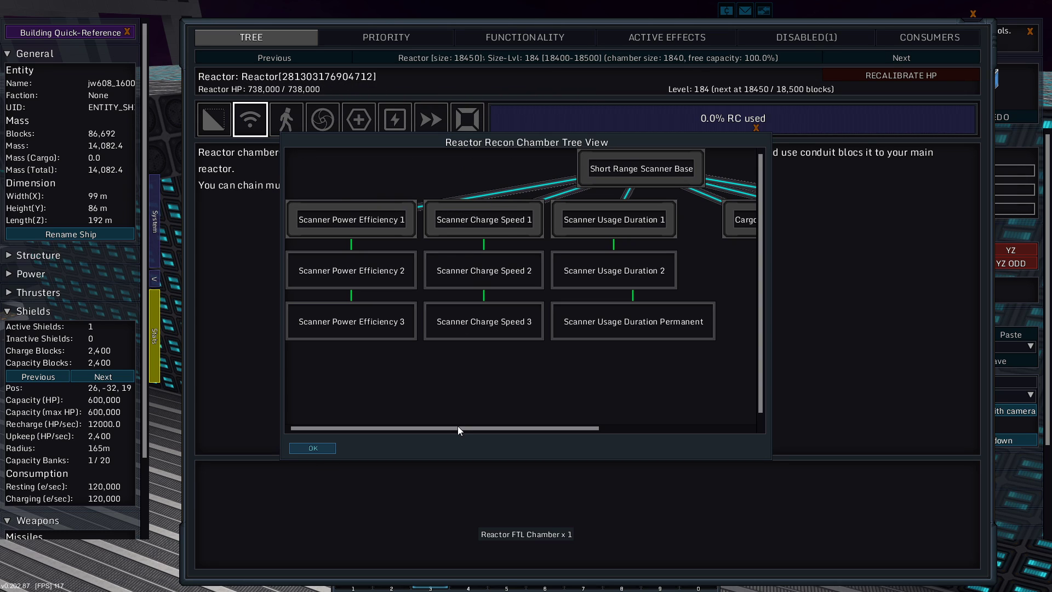
click(312, 448)
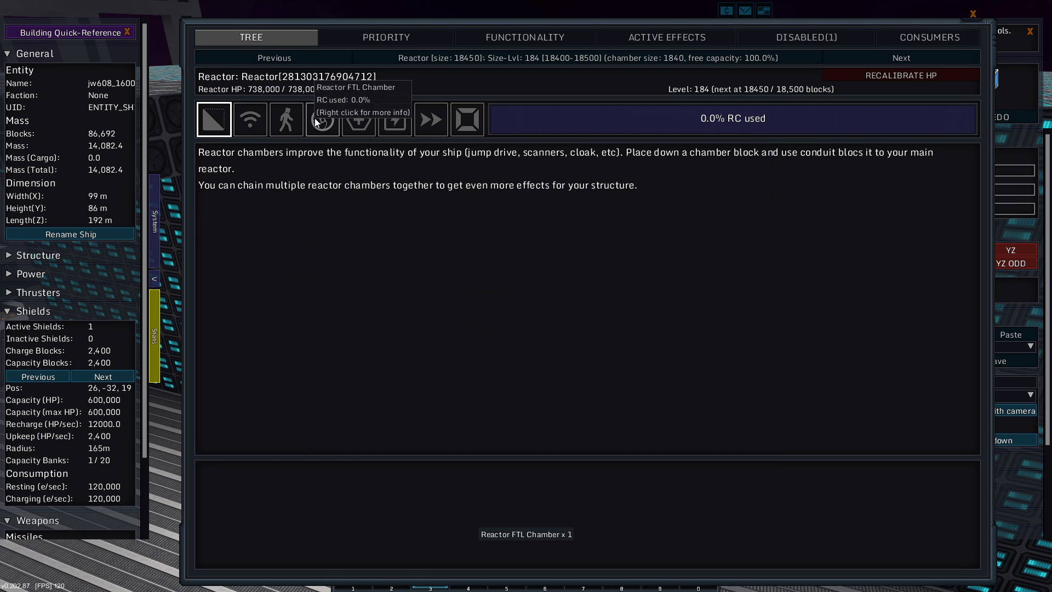
click(322, 119)
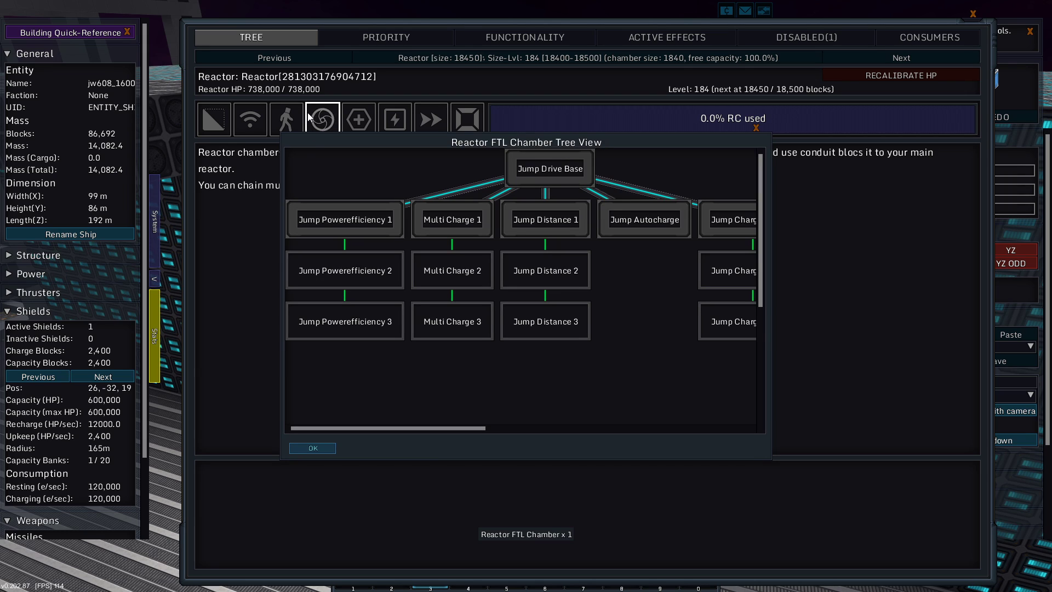
mouse_move(549, 168)
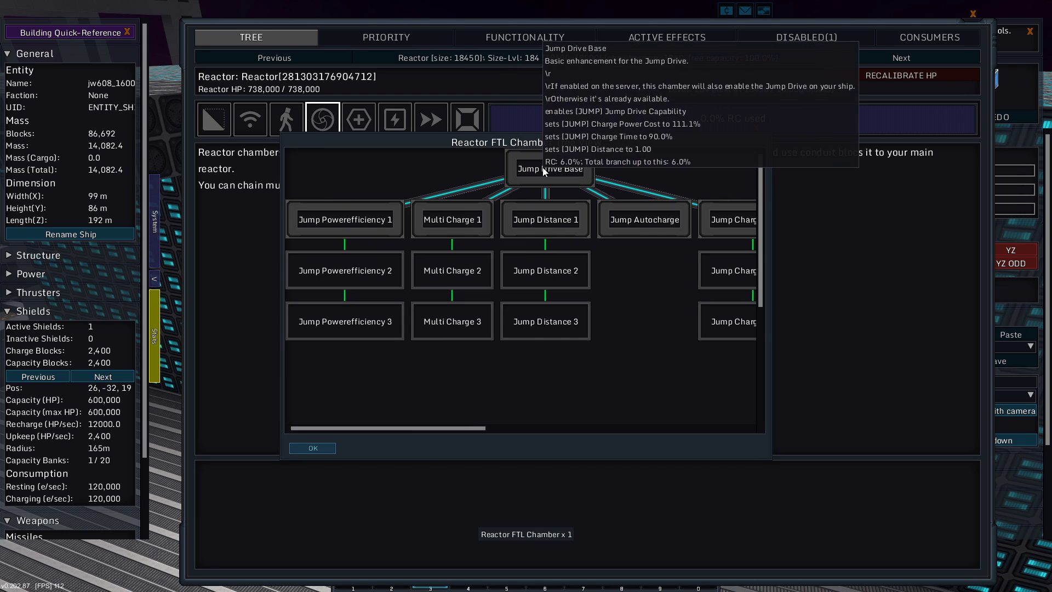
mouse_move(545, 321)
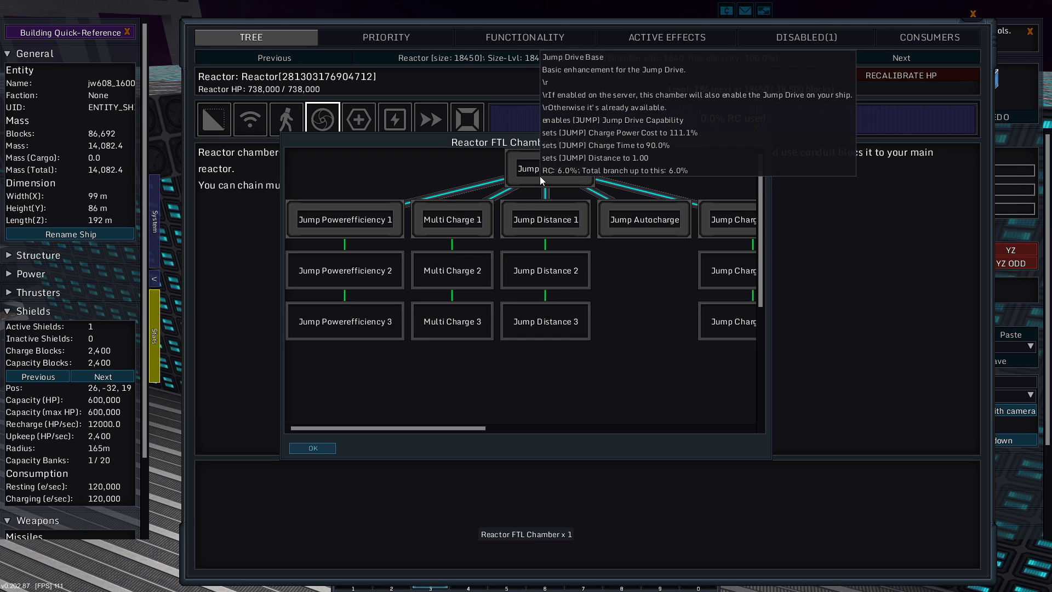
mouse_move(453, 438)
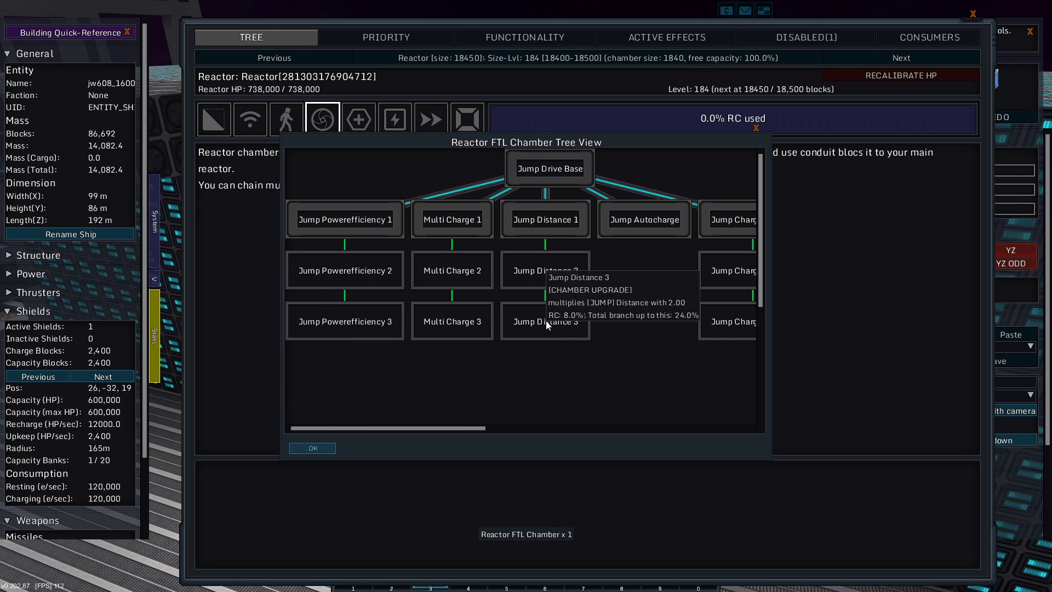
mouse_move(457, 450)
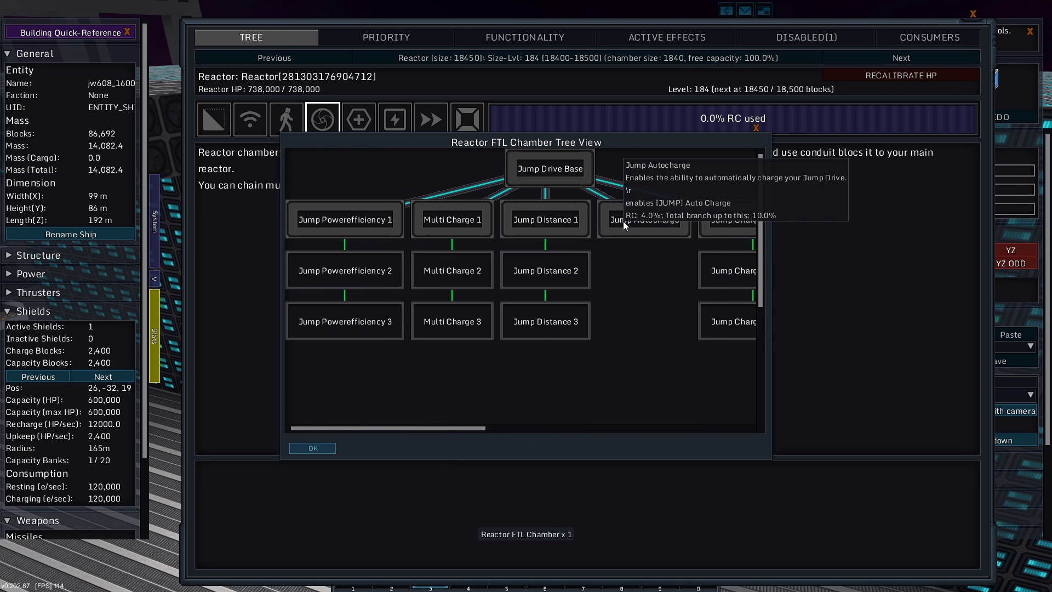
mouse_move(451, 219)
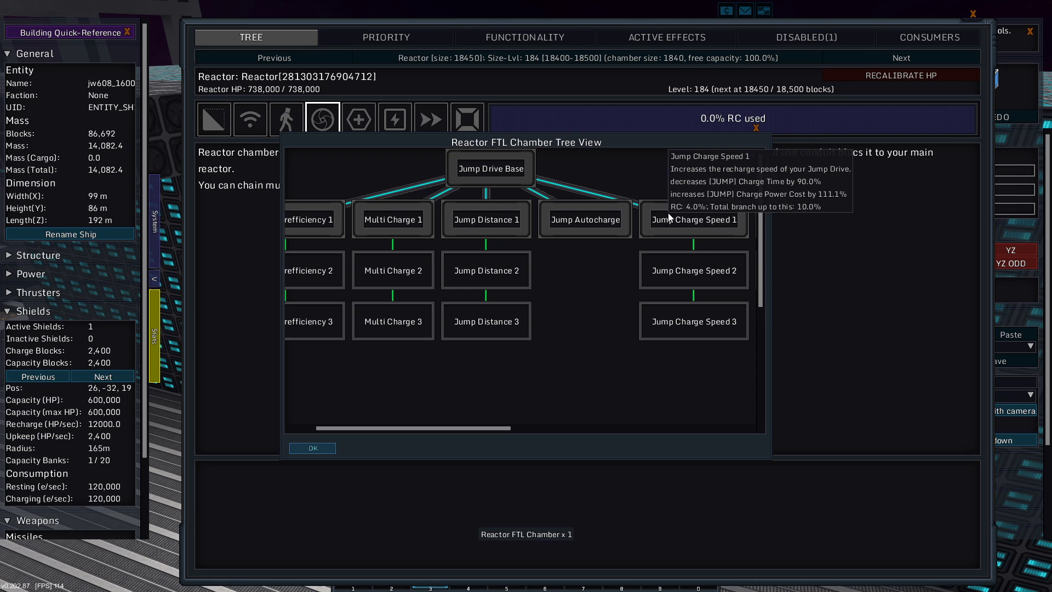
mouse_move(678, 322)
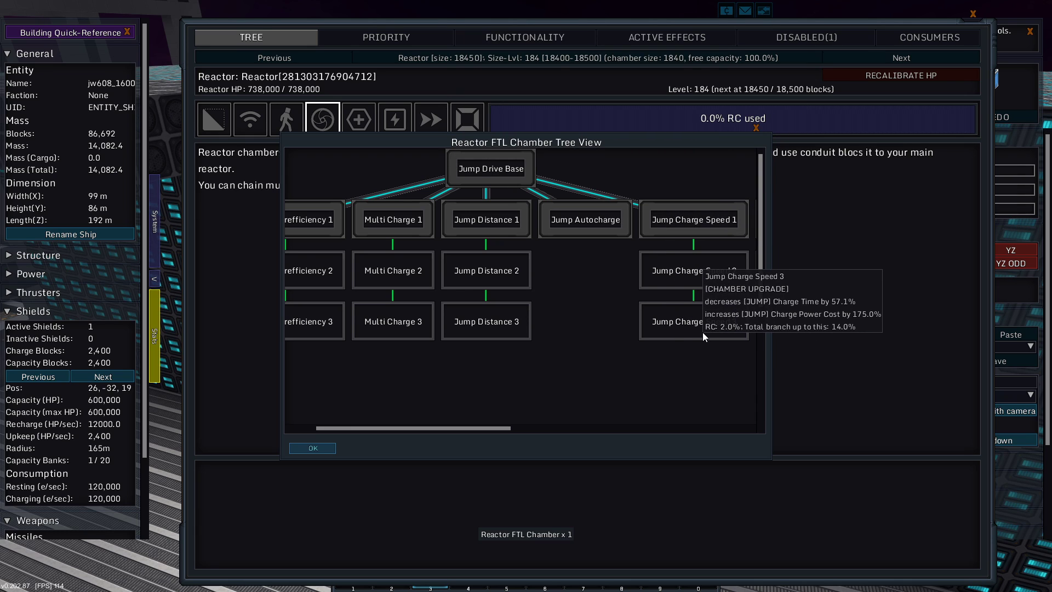
mouse_move(491, 168)
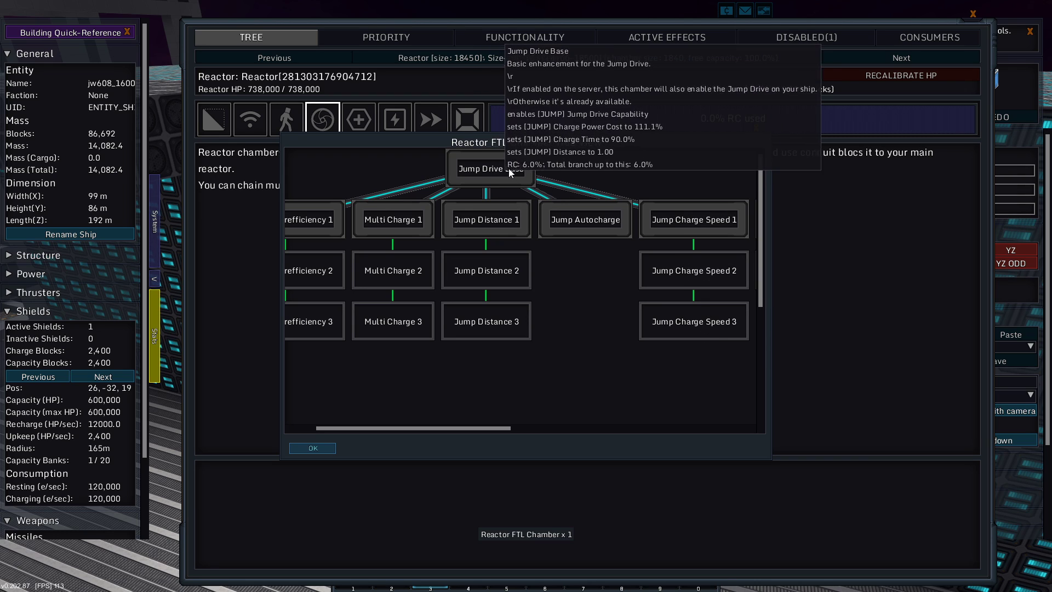
mouse_move(693, 321)
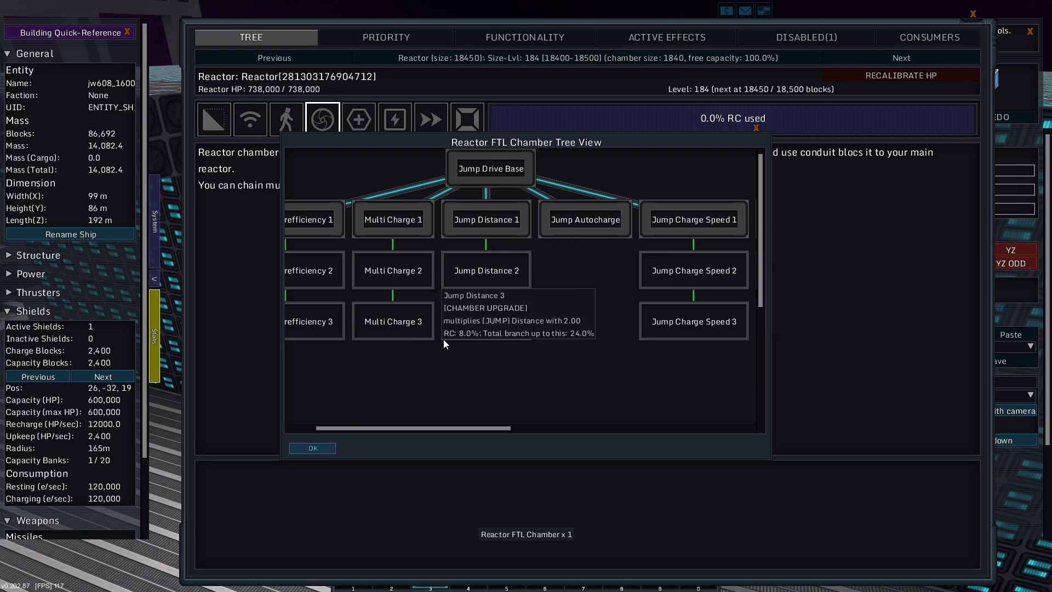
mouse_move(404, 296)
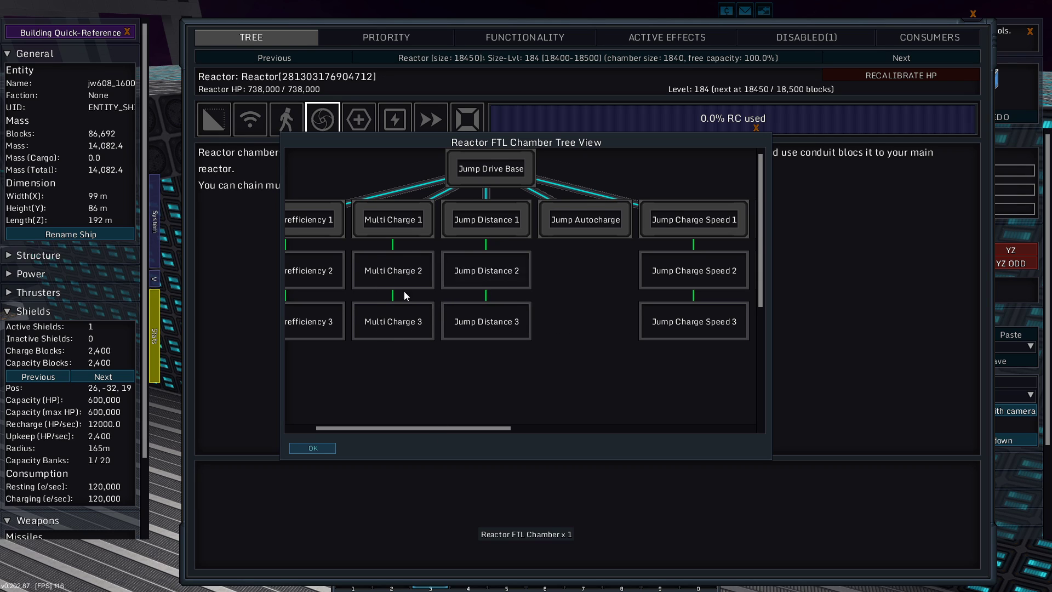
mouse_move(393, 219)
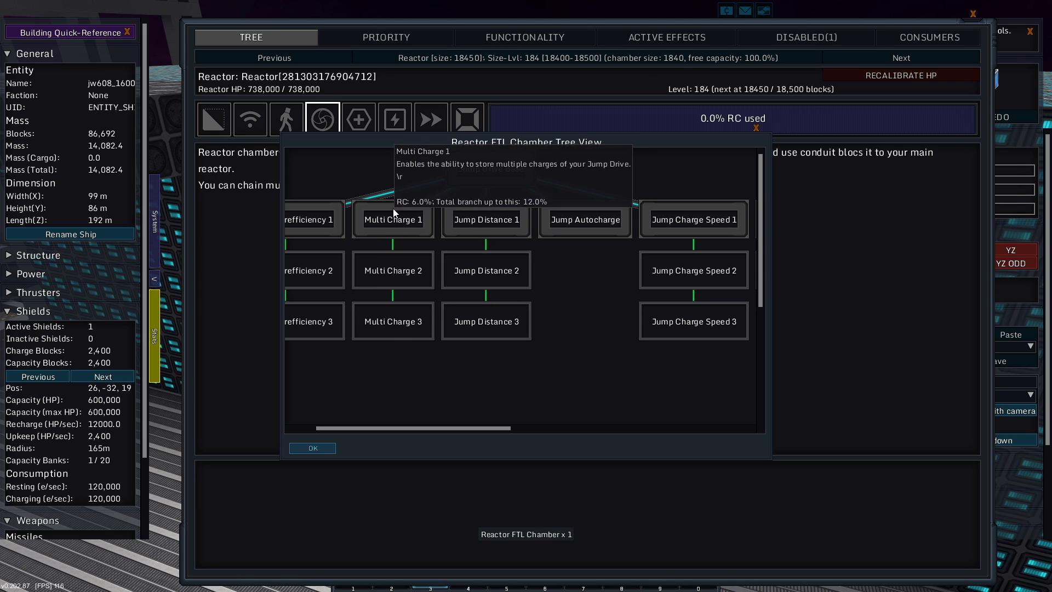